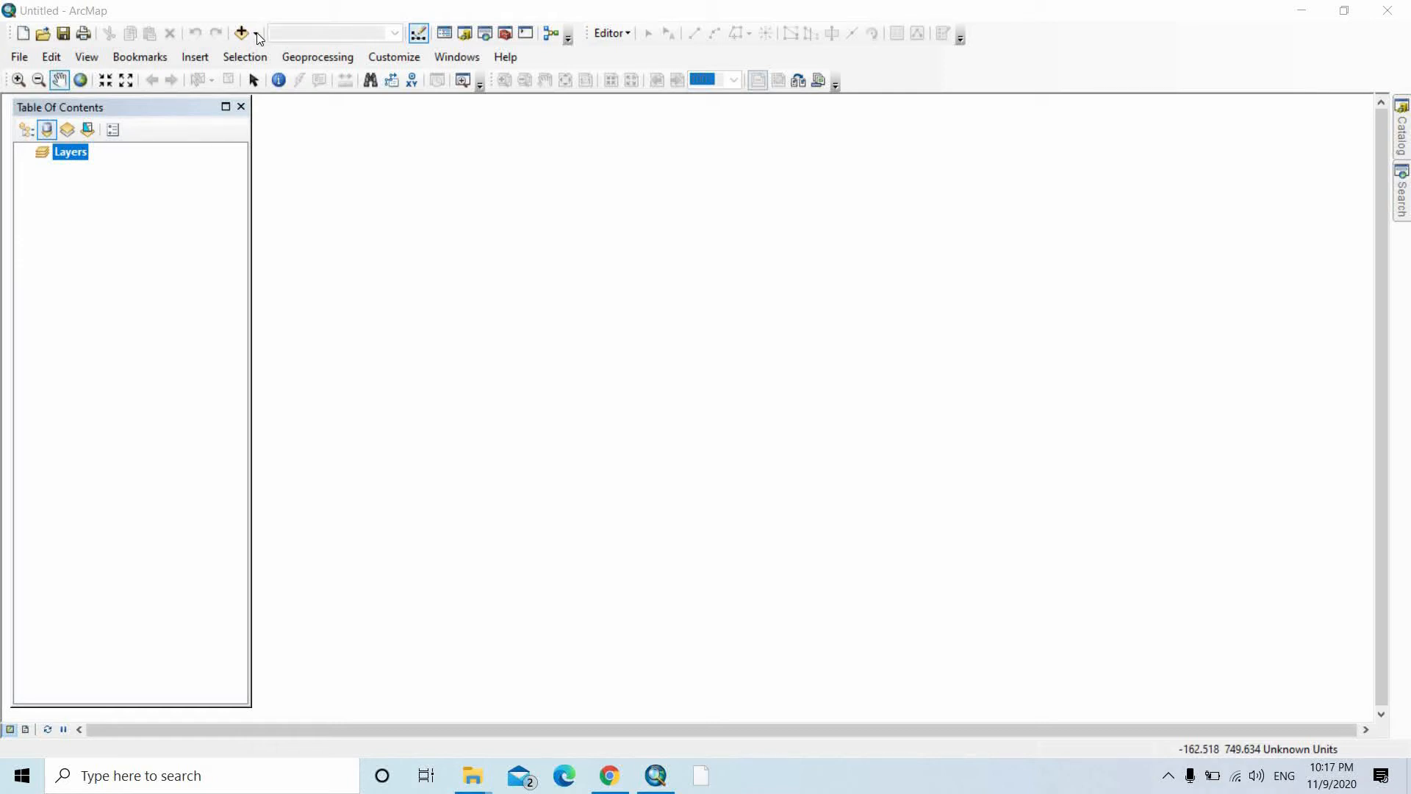
Add the dist_motord distance raster from the Nepaldata_30m folder to the map.
click(239, 34)
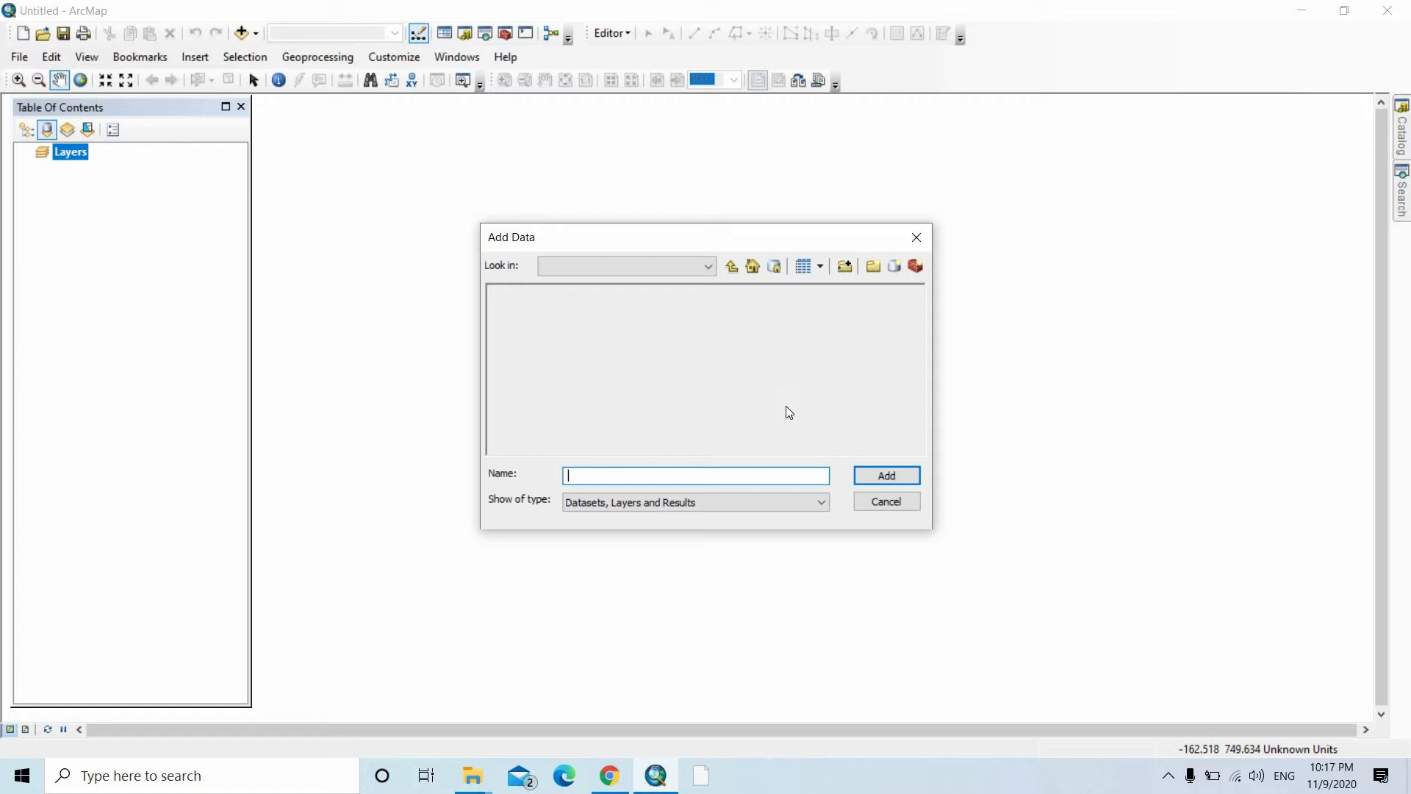
click(707, 265)
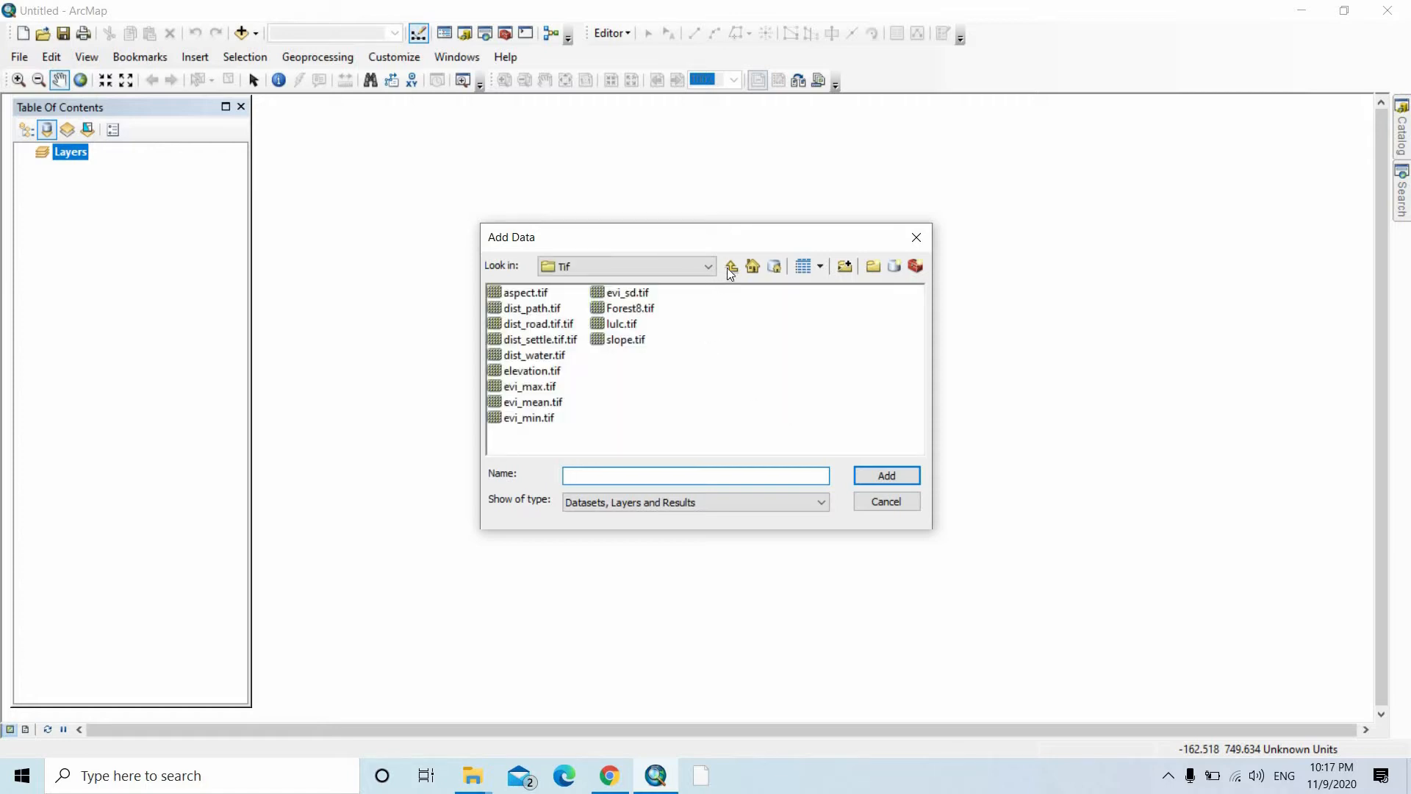
click(731, 266)
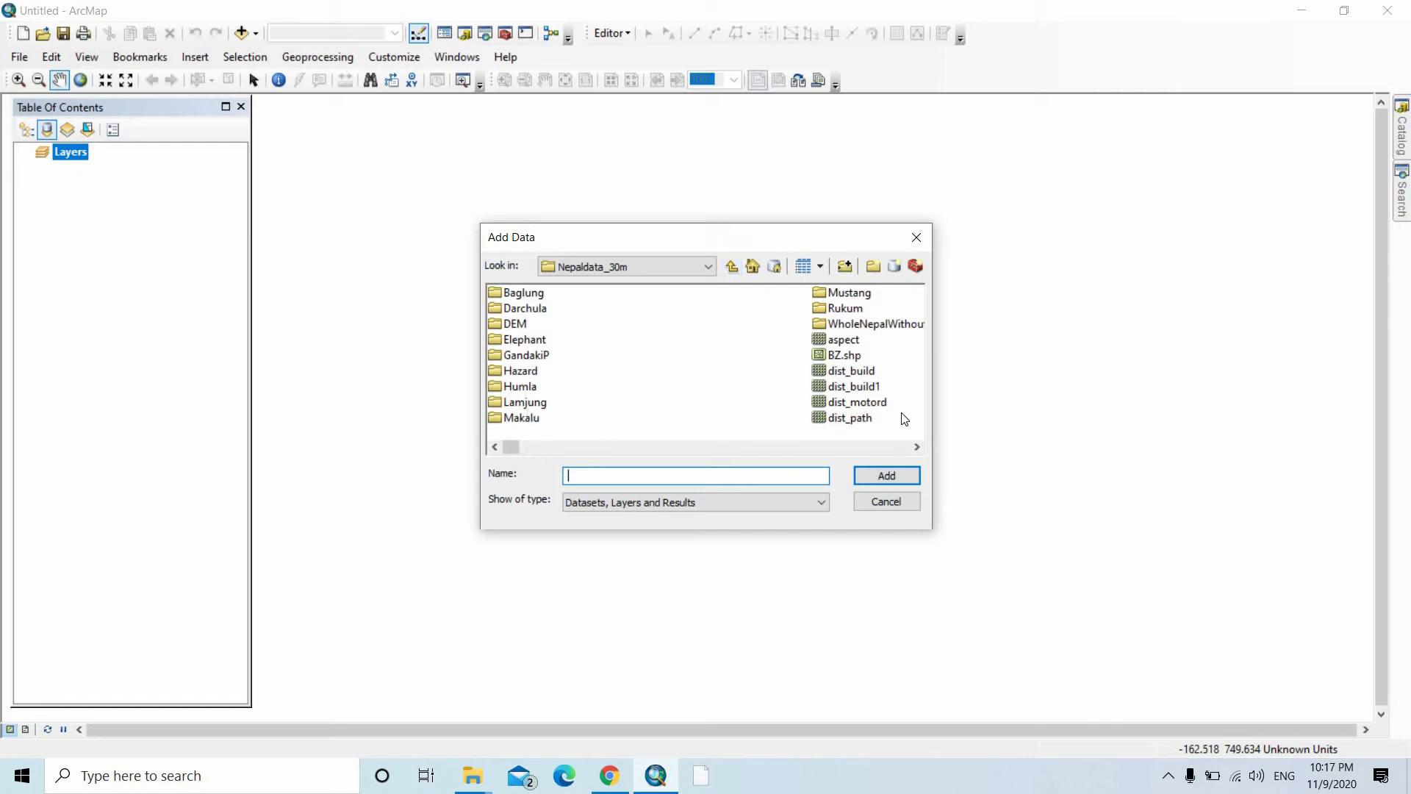
mouse_move(879, 432)
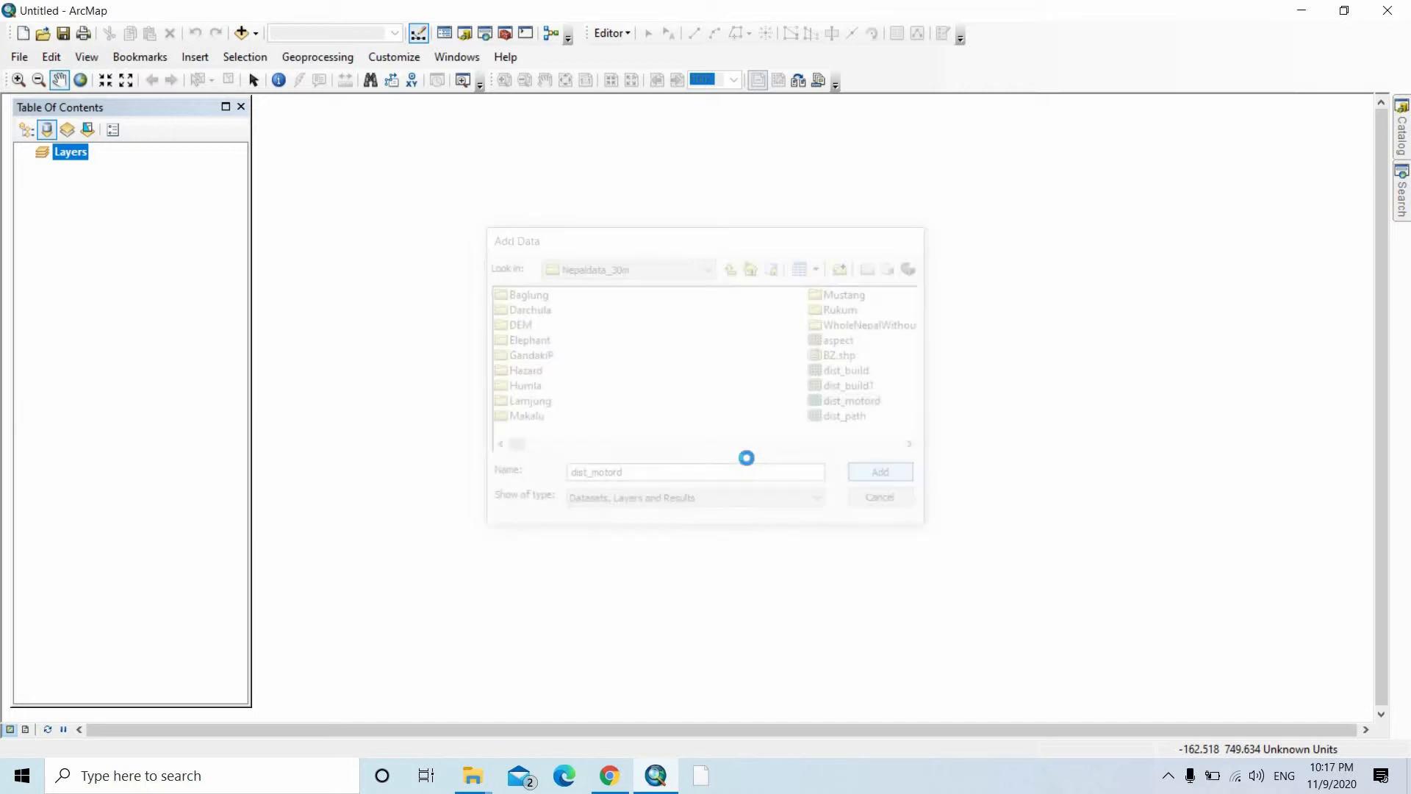
click(879, 472)
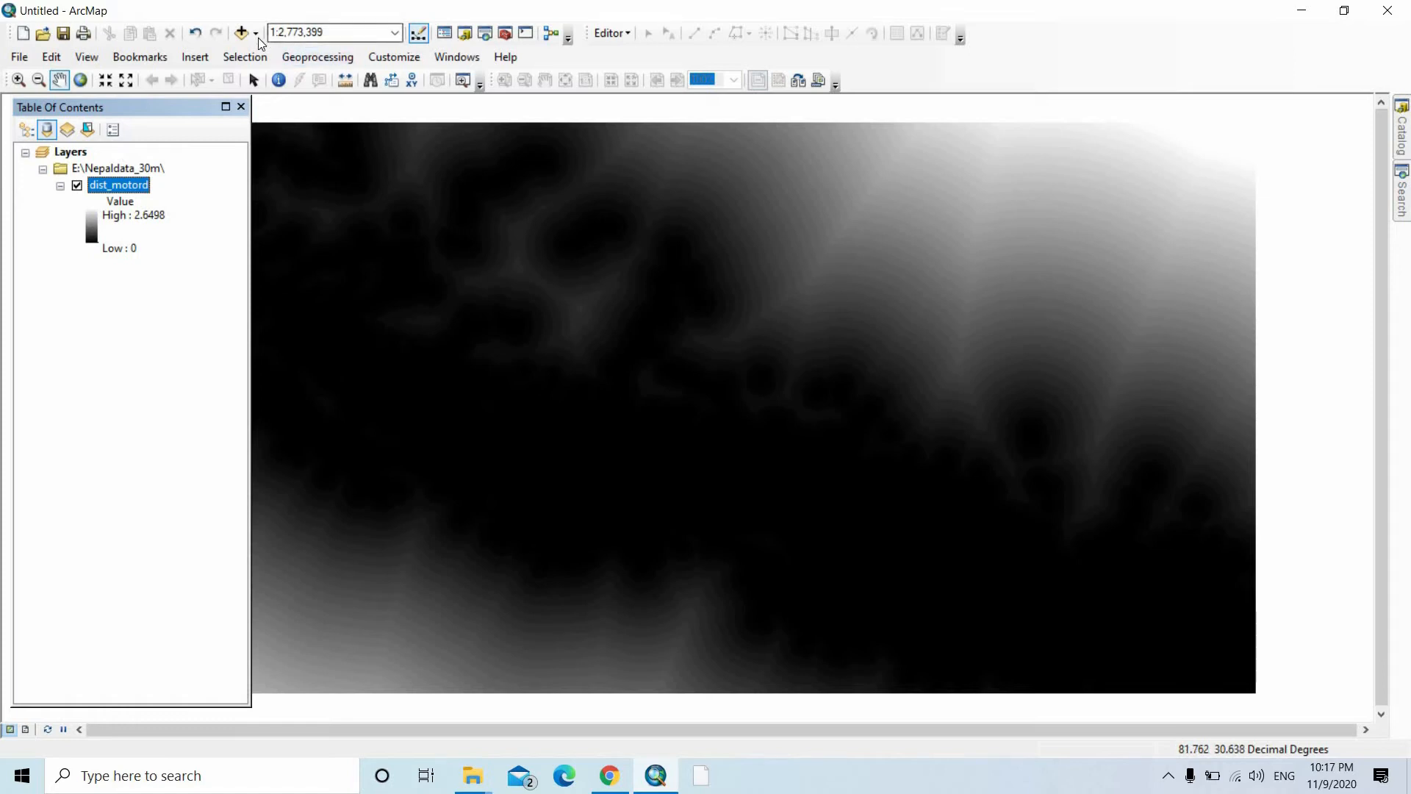
Add aspect.tif from the Baglung Tif folder as a second layer above dist_motord.
click(235, 34)
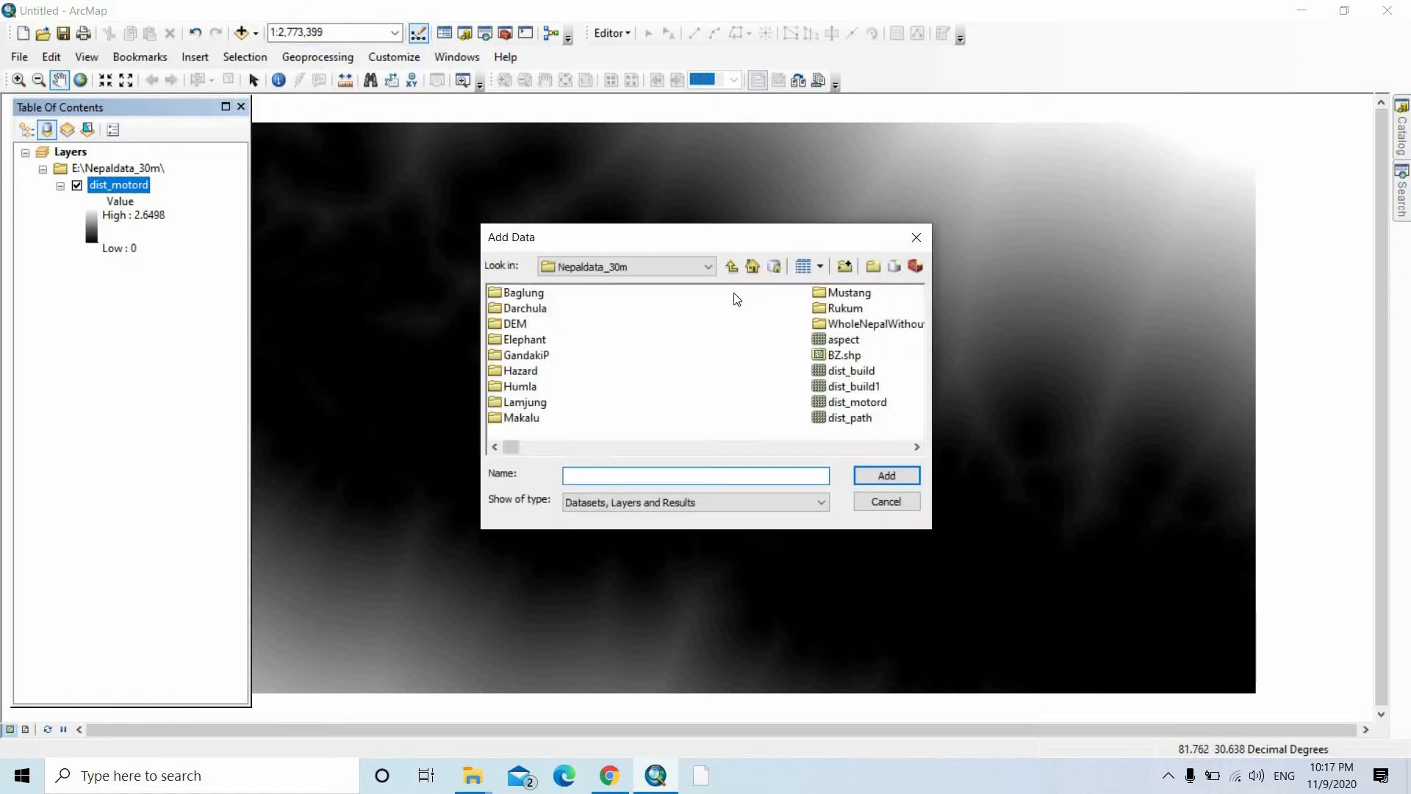
double_click(524, 291)
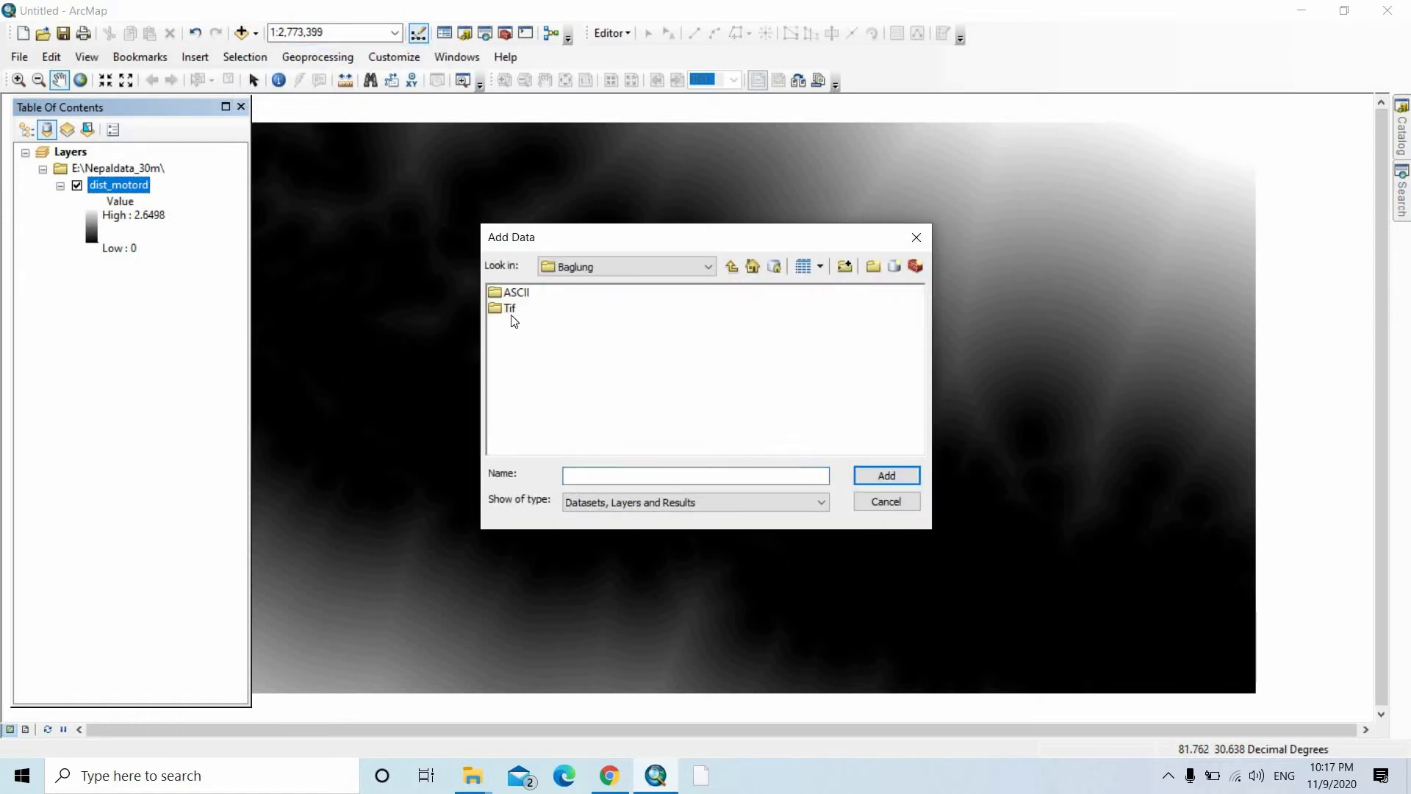
double_click(510, 307)
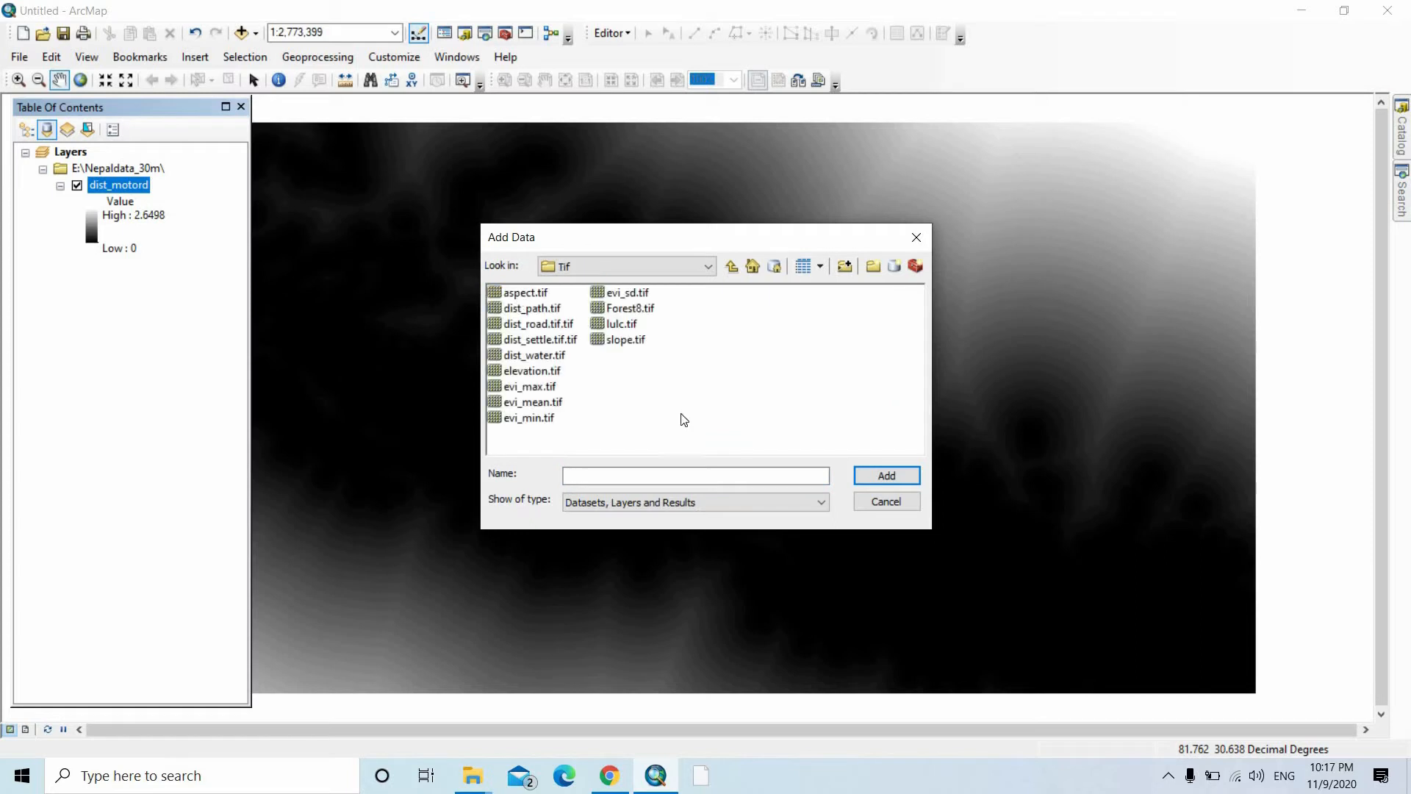
click(524, 291)
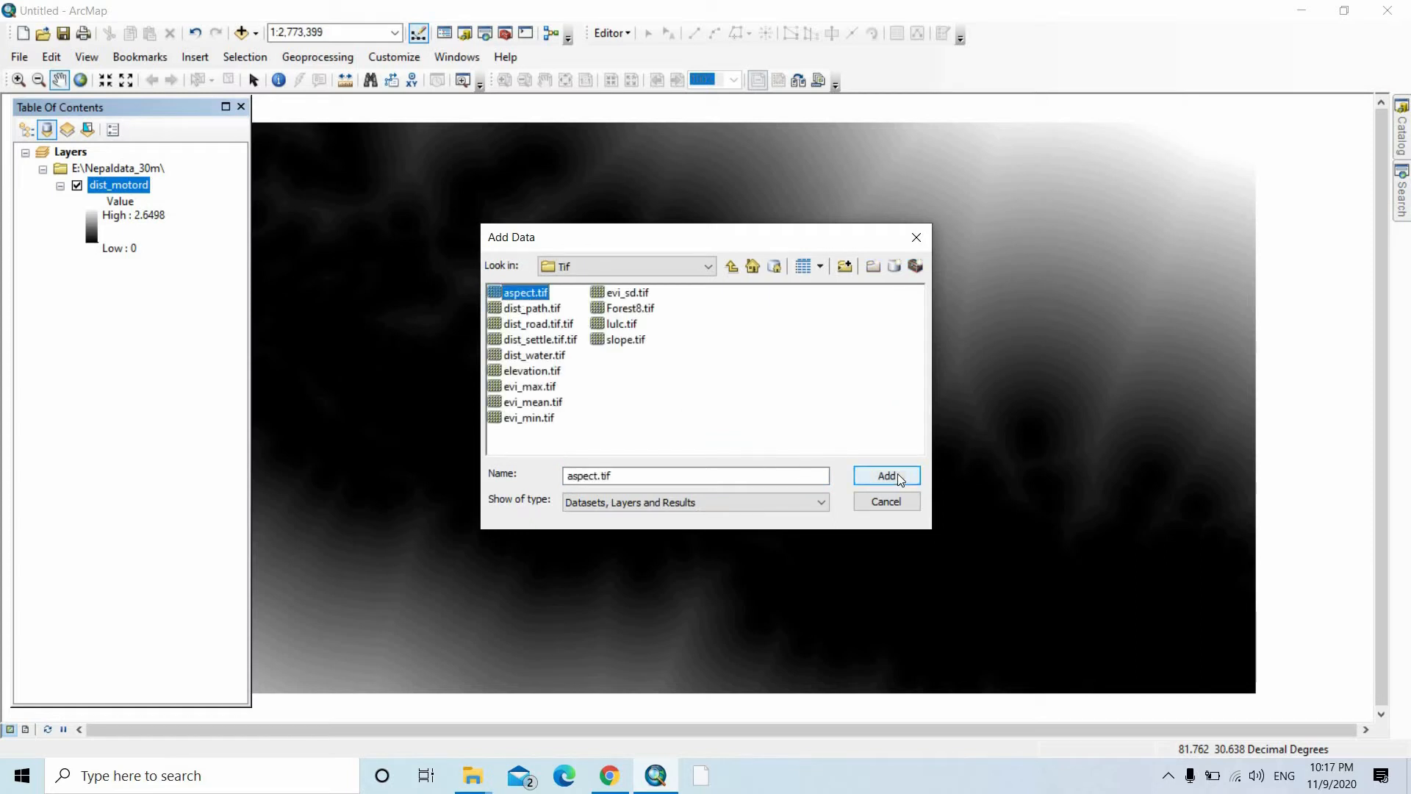
click(885, 474)
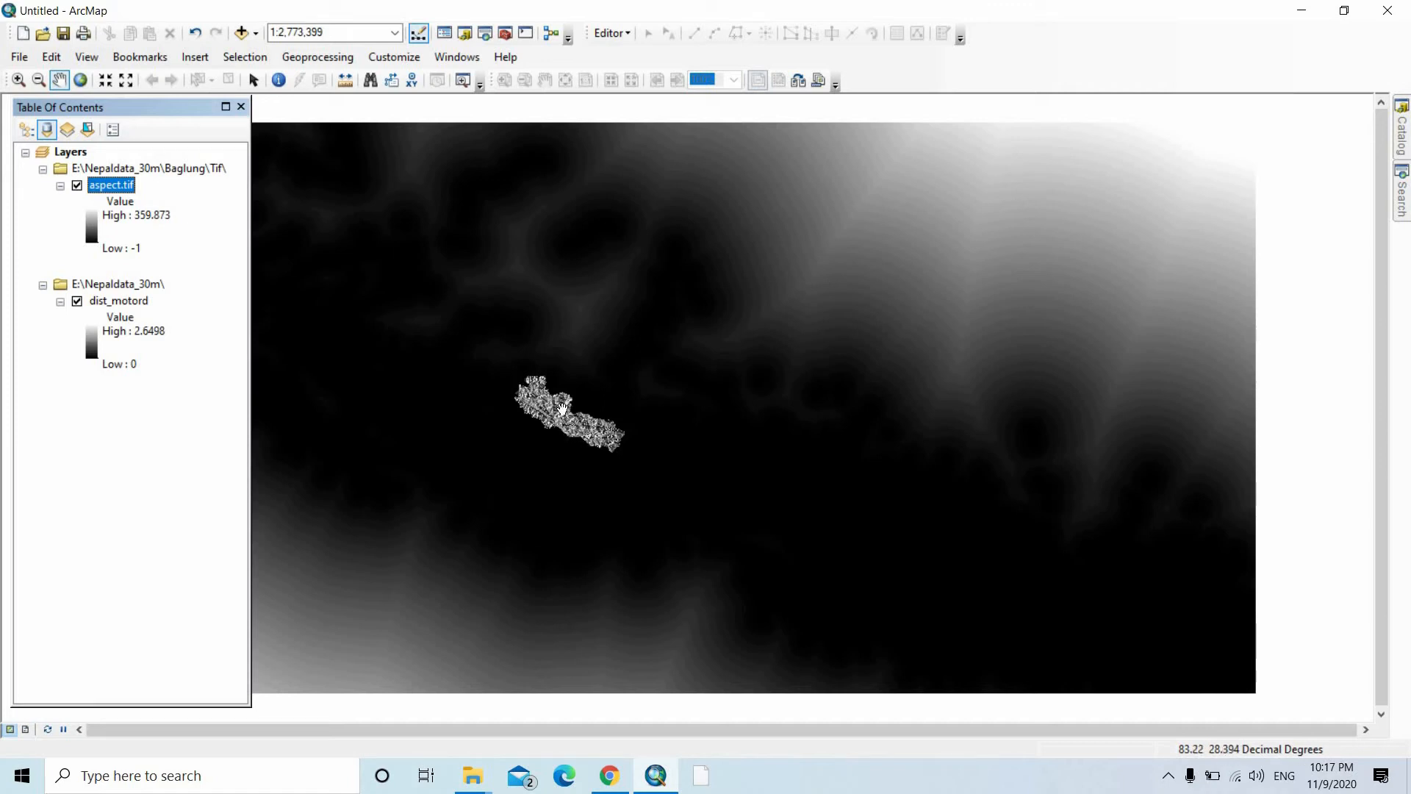
mouse_move(982, 474)
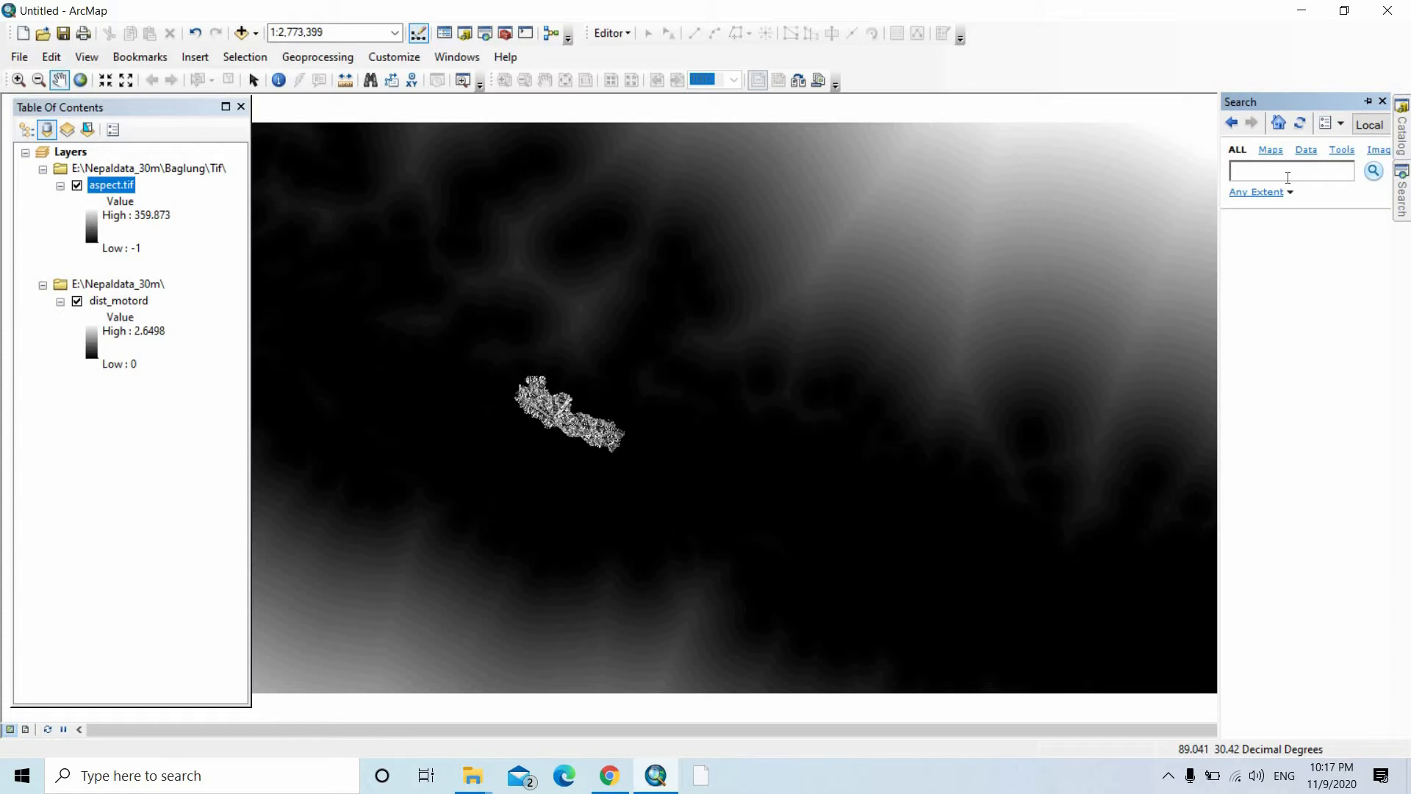
Search the tools for 'extract by mask', returning Extract by Mask and Clip.
text(e)
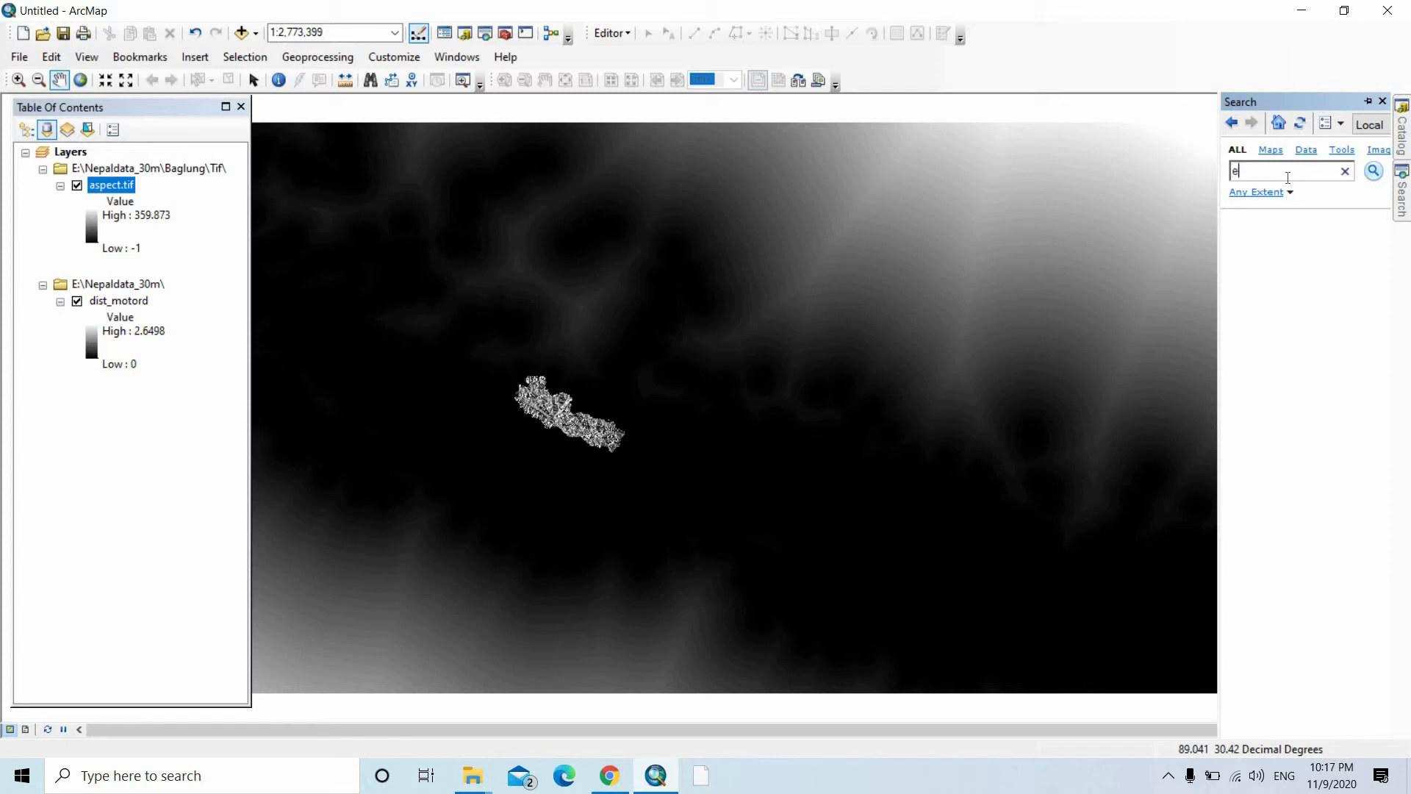
text(xtract to)
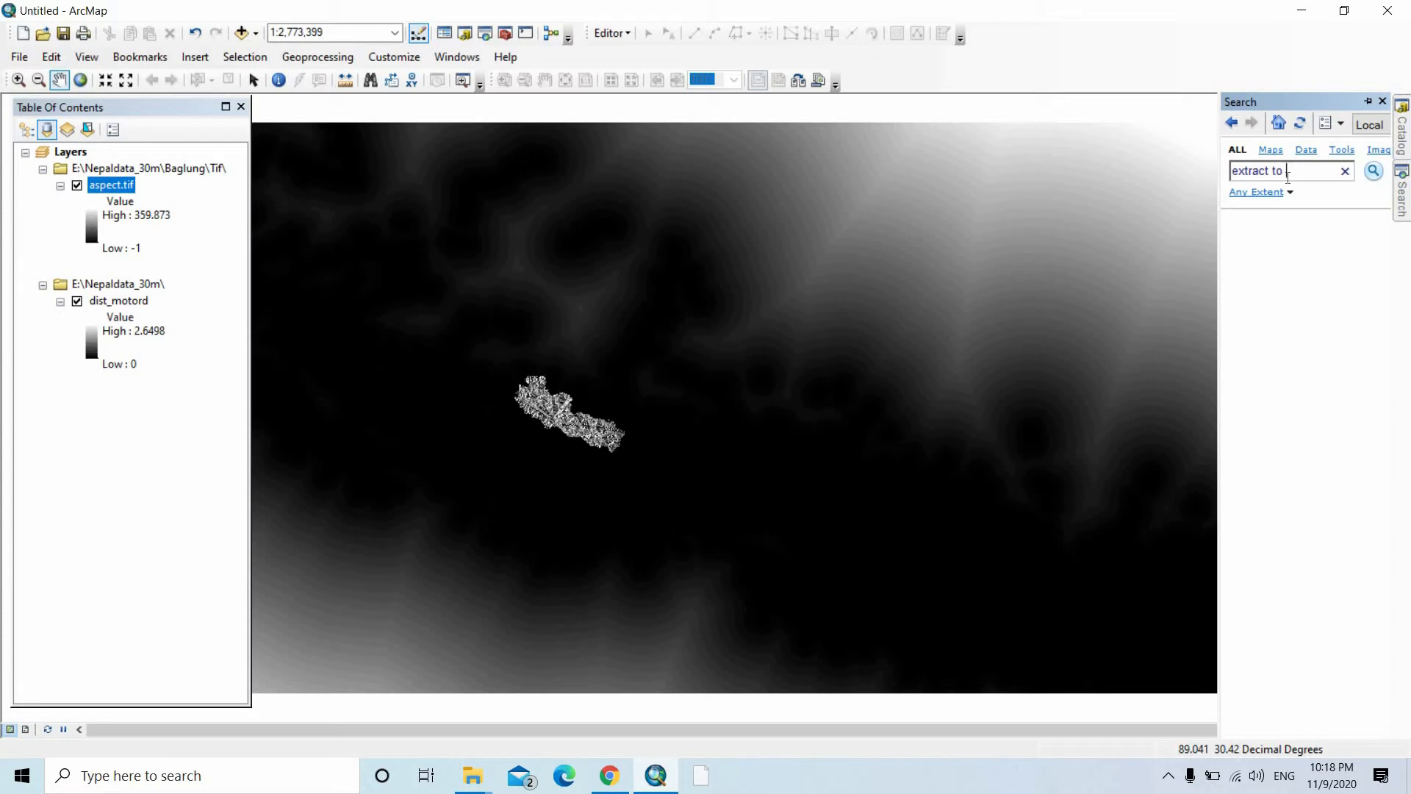
key(Backspace)
text(by mask)
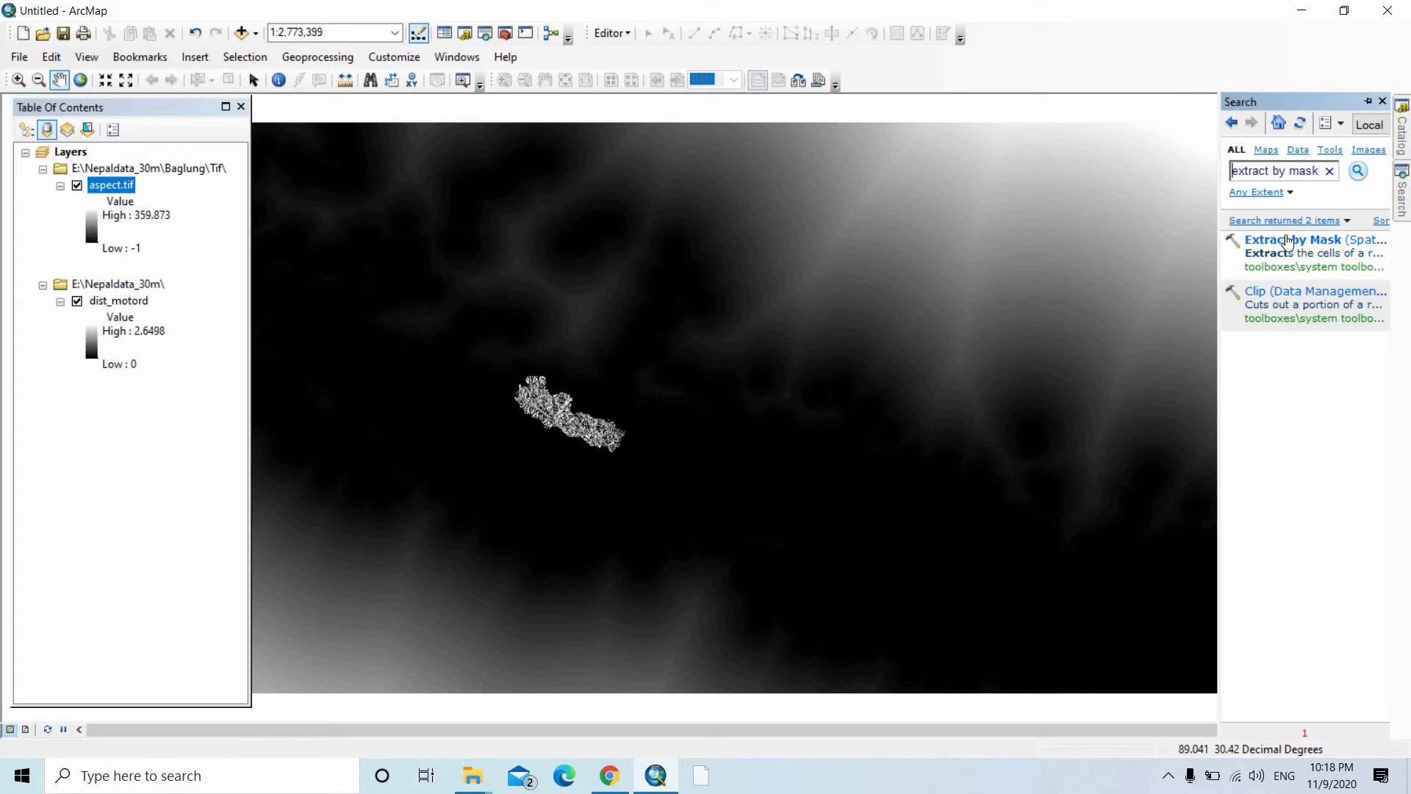
In Extract by Mask, set dist_motord as input raster and aspect.tif as mask.
double_click(1310, 240)
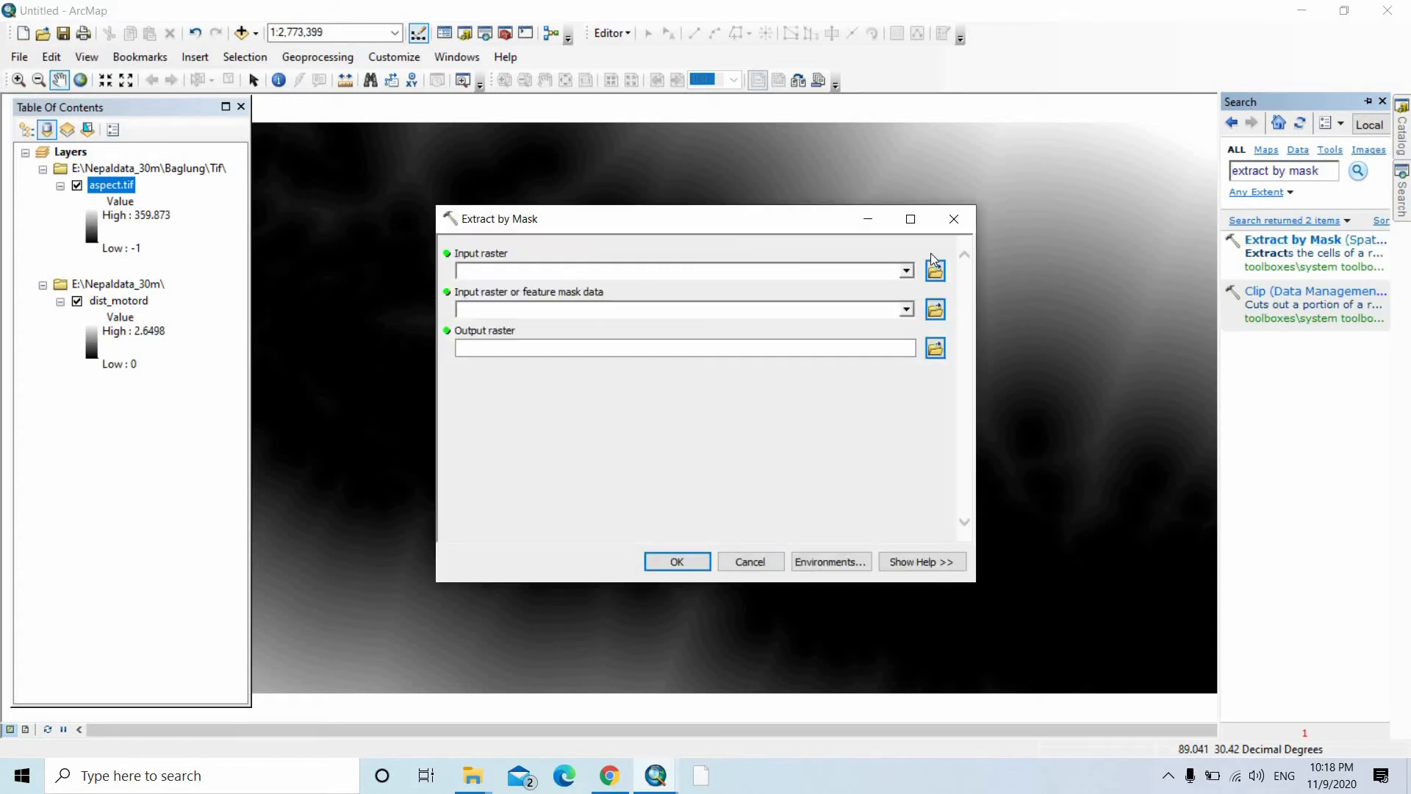
click(905, 270)
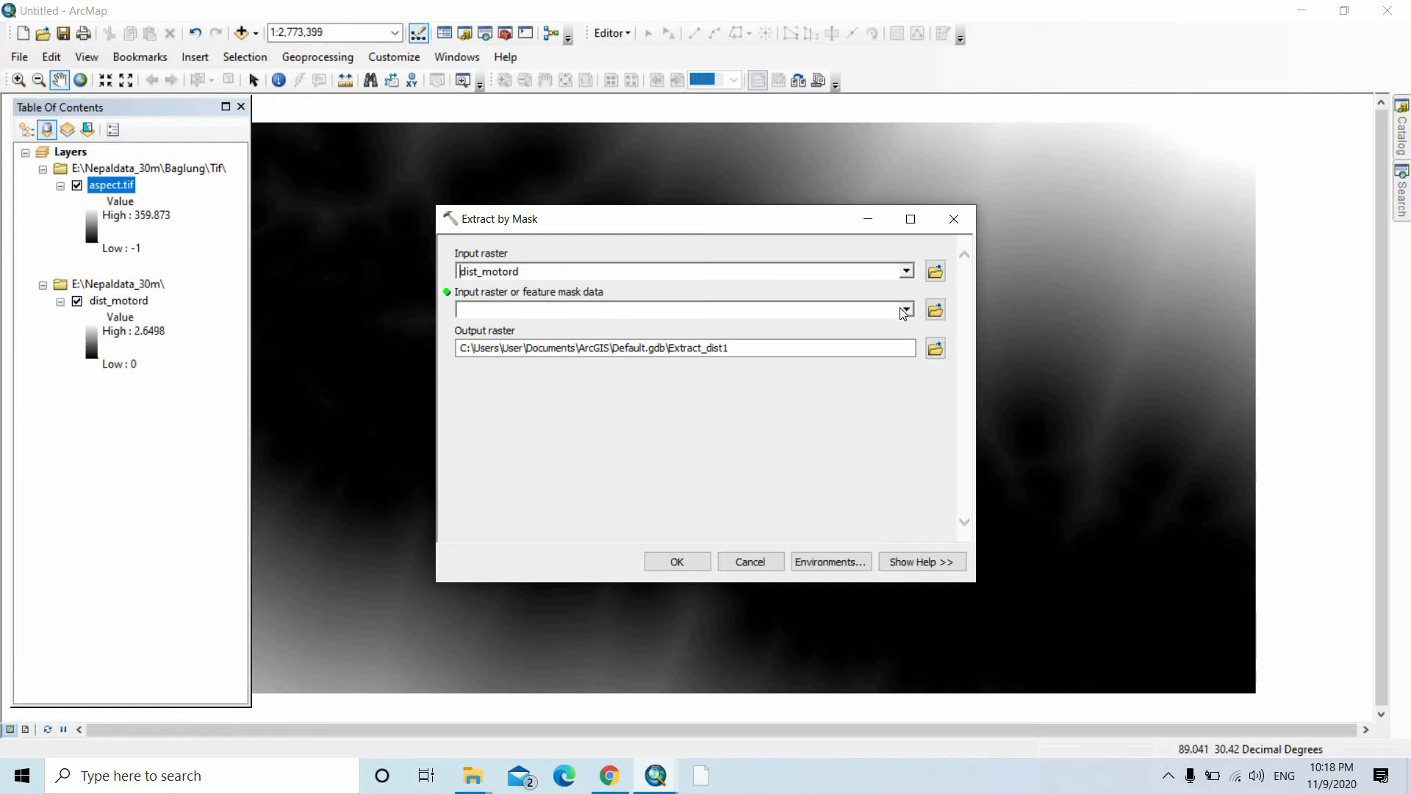
click(906, 308)
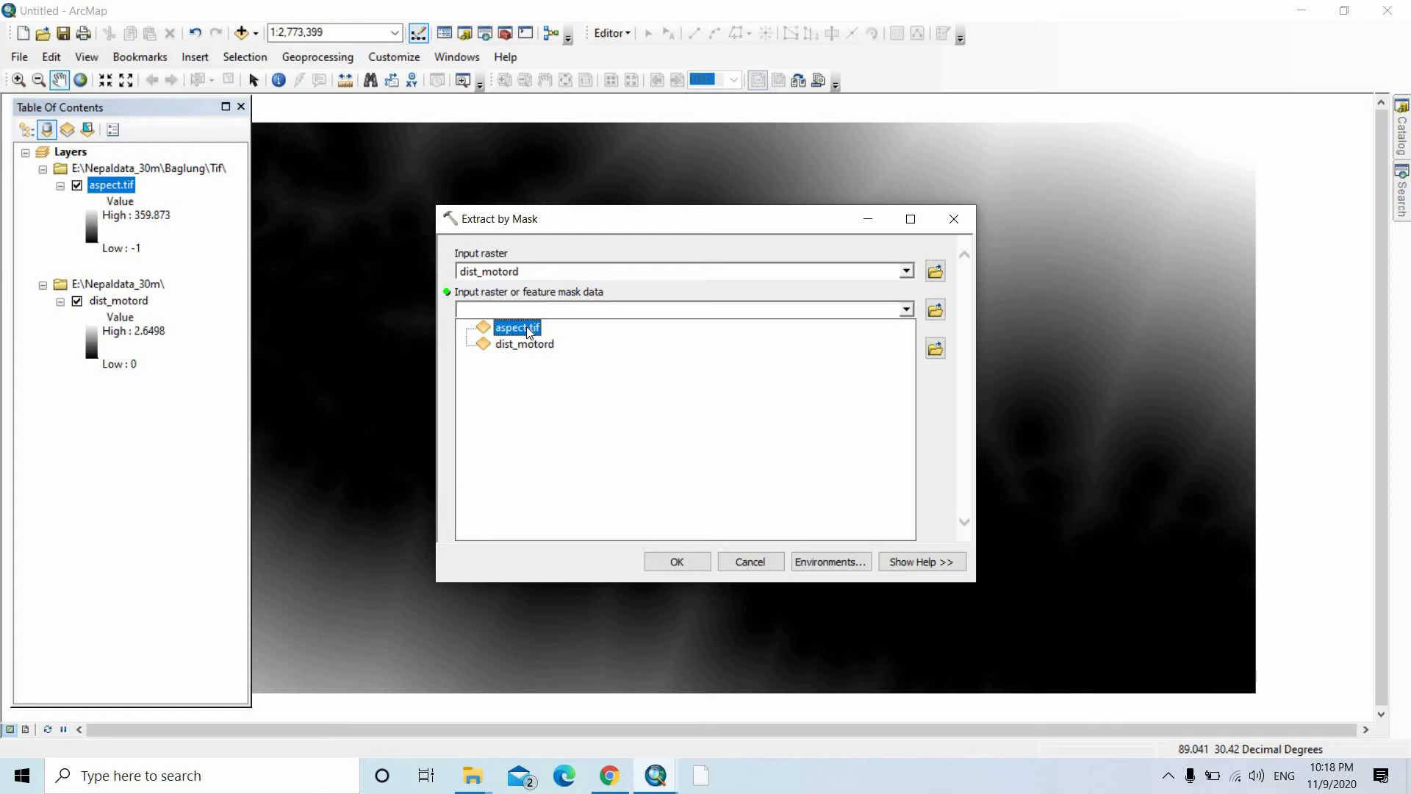
click(516, 326)
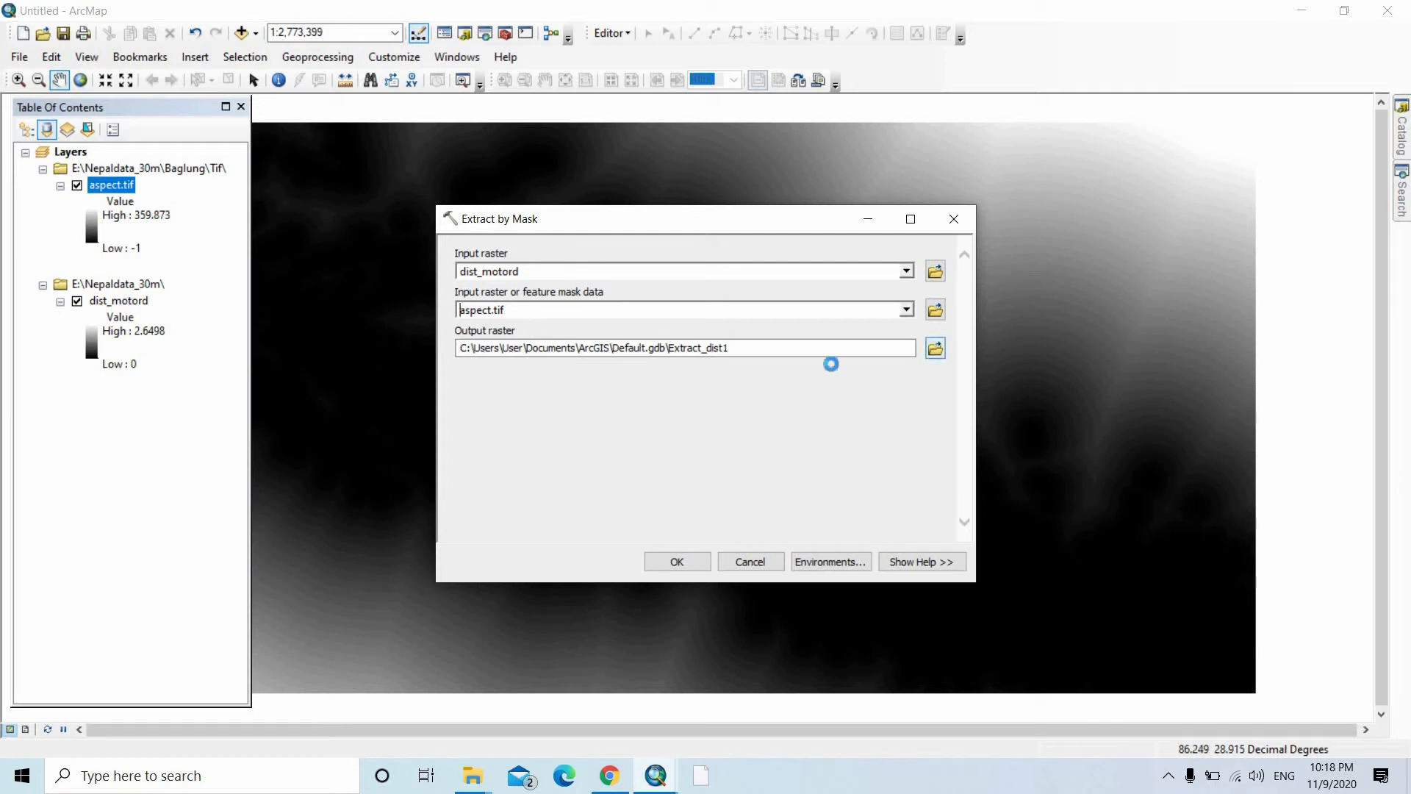
click(935, 348)
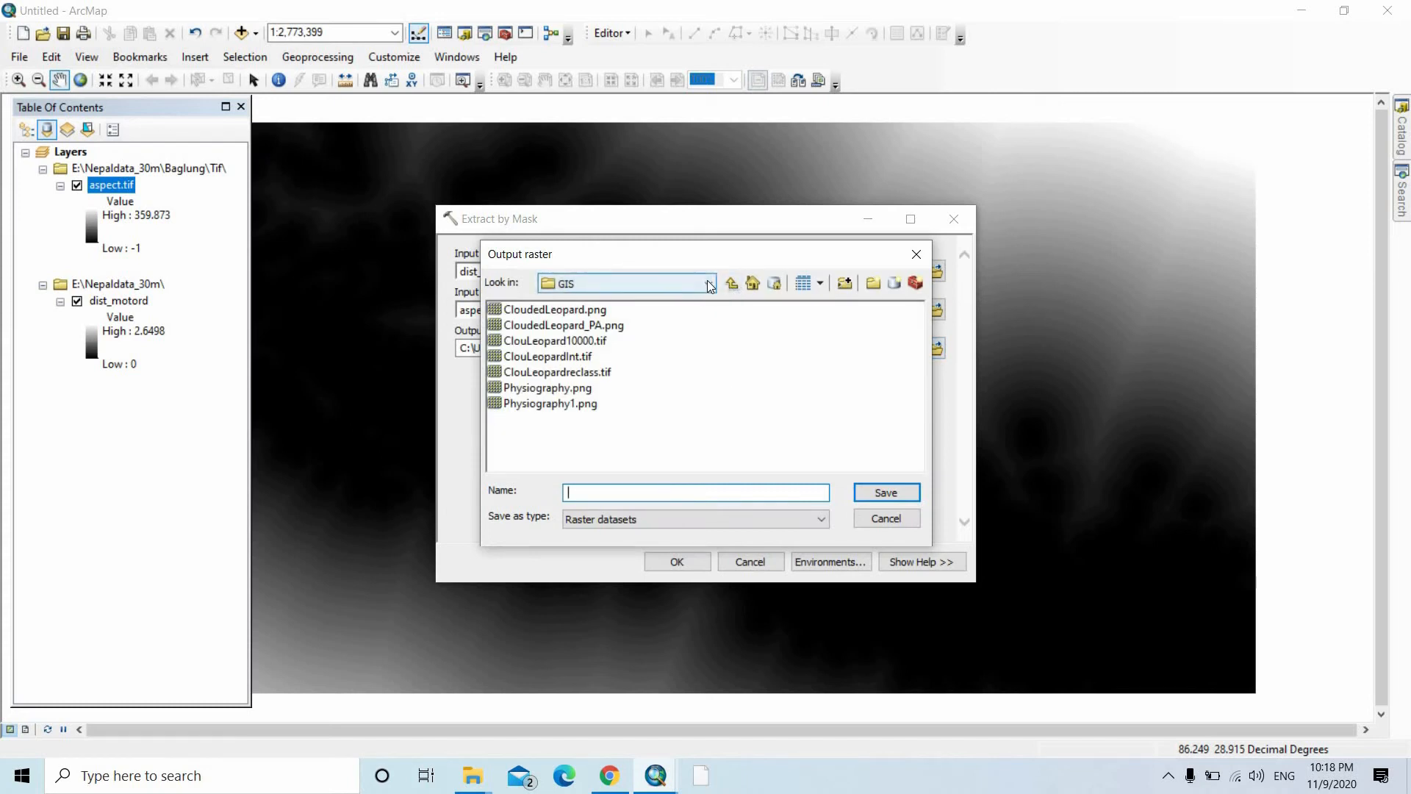
Navigate the output raster browser to the root of the E:\ drive.
click(709, 283)
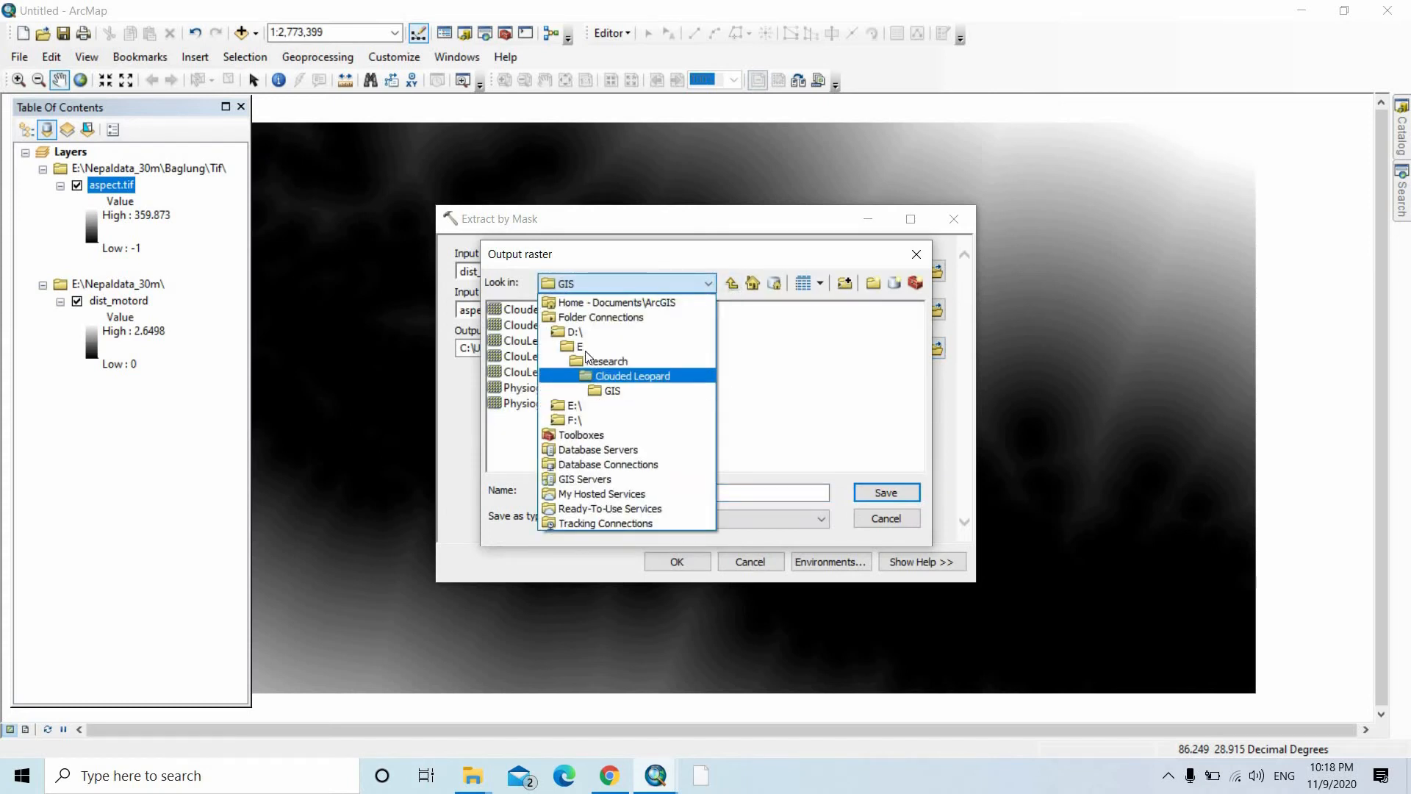
click(579, 346)
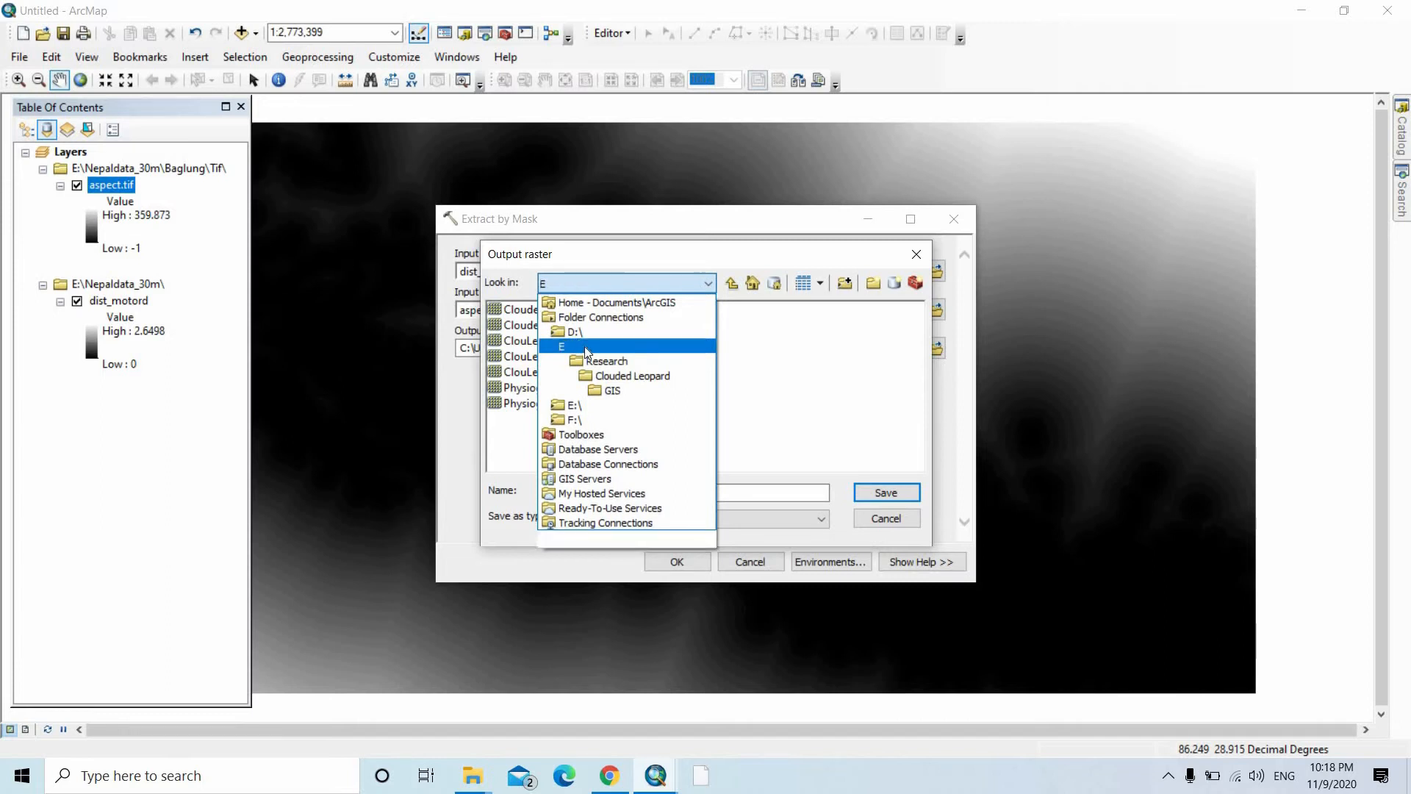
click(560, 345)
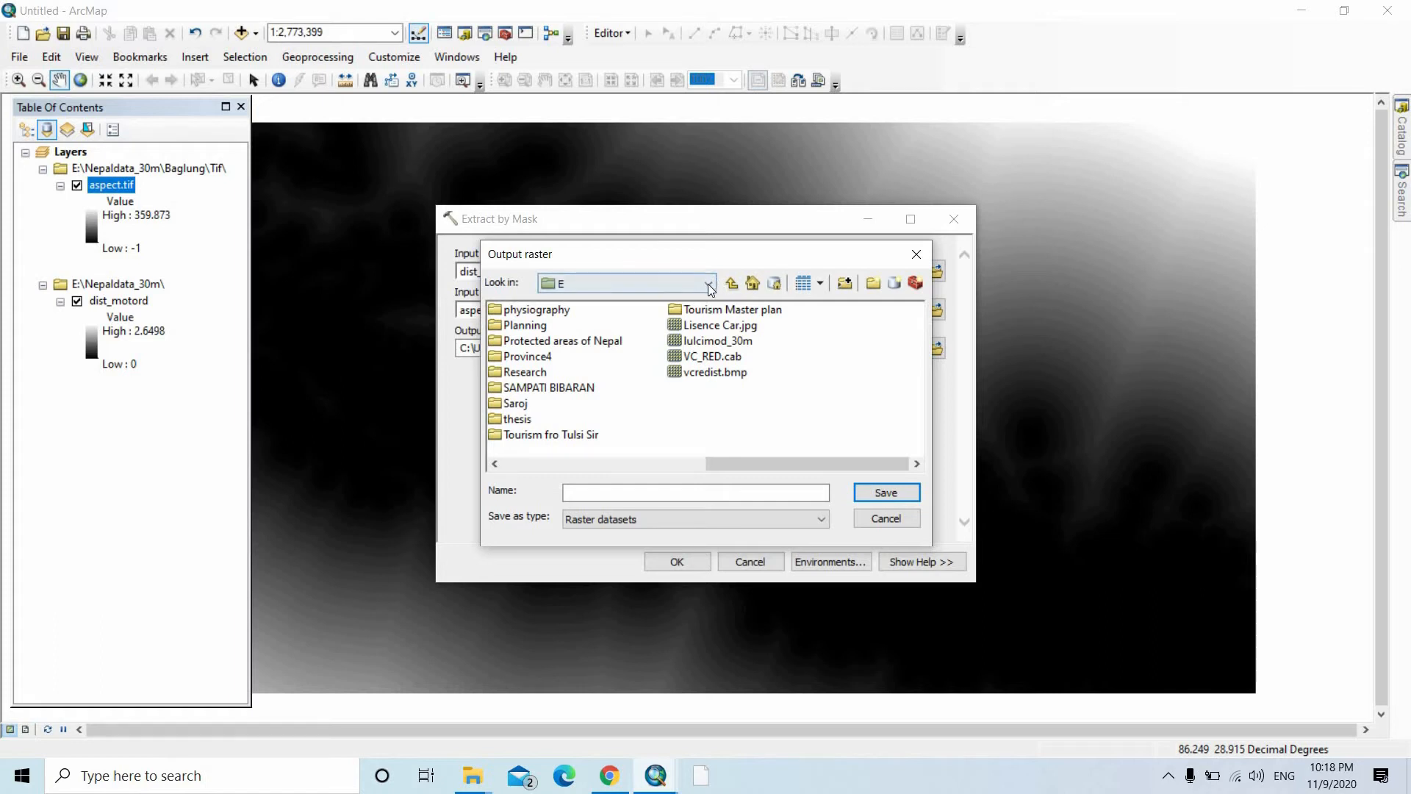
click(709, 283)
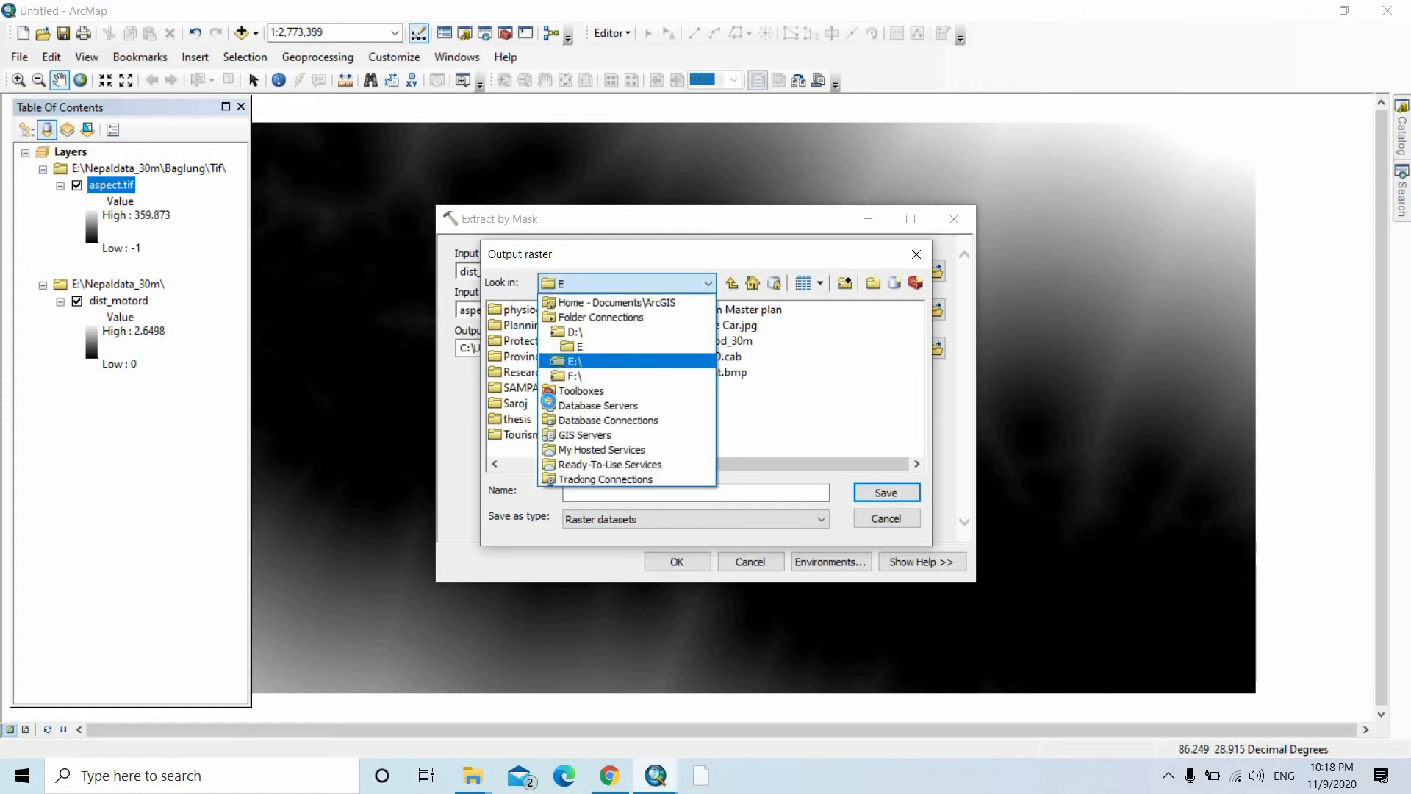
click(573, 346)
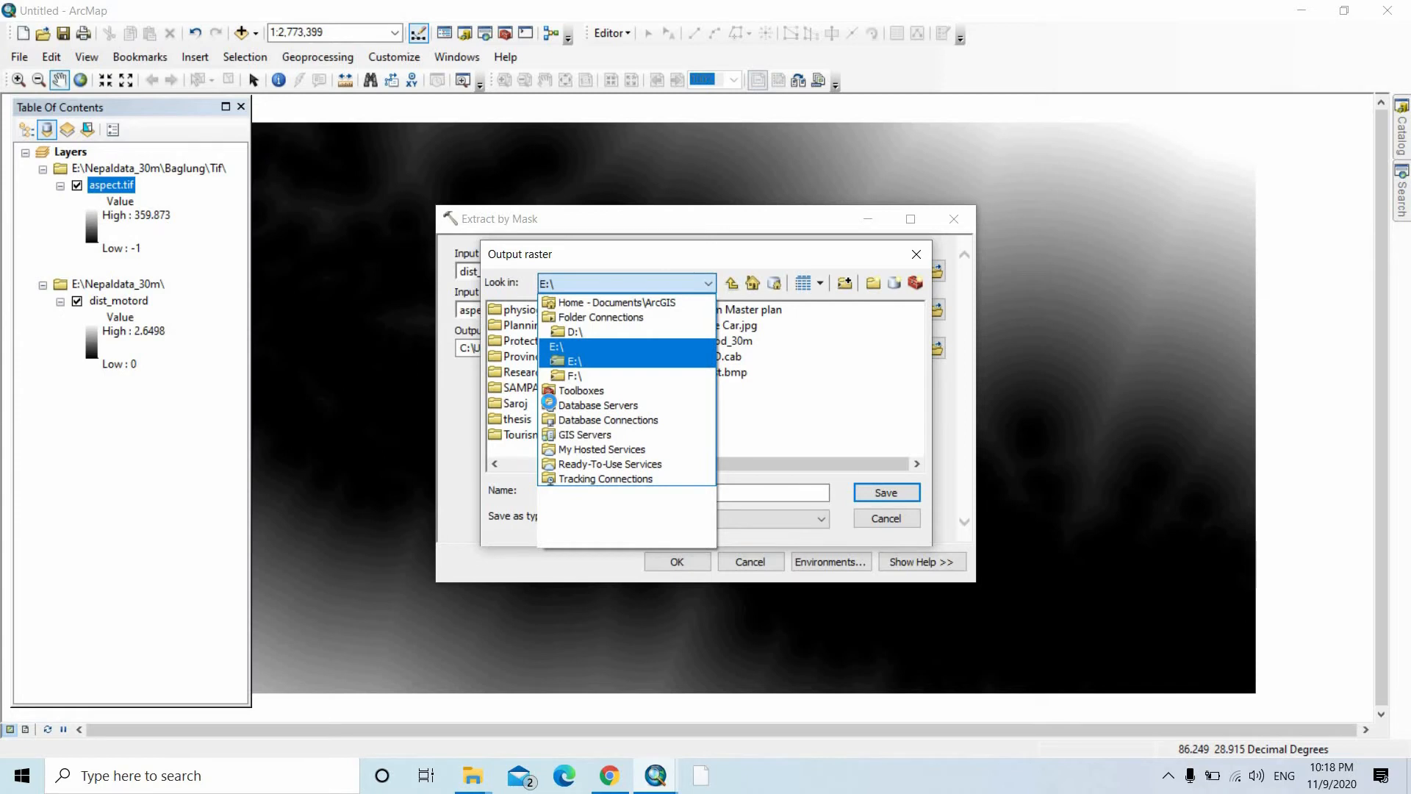
click(575, 360)
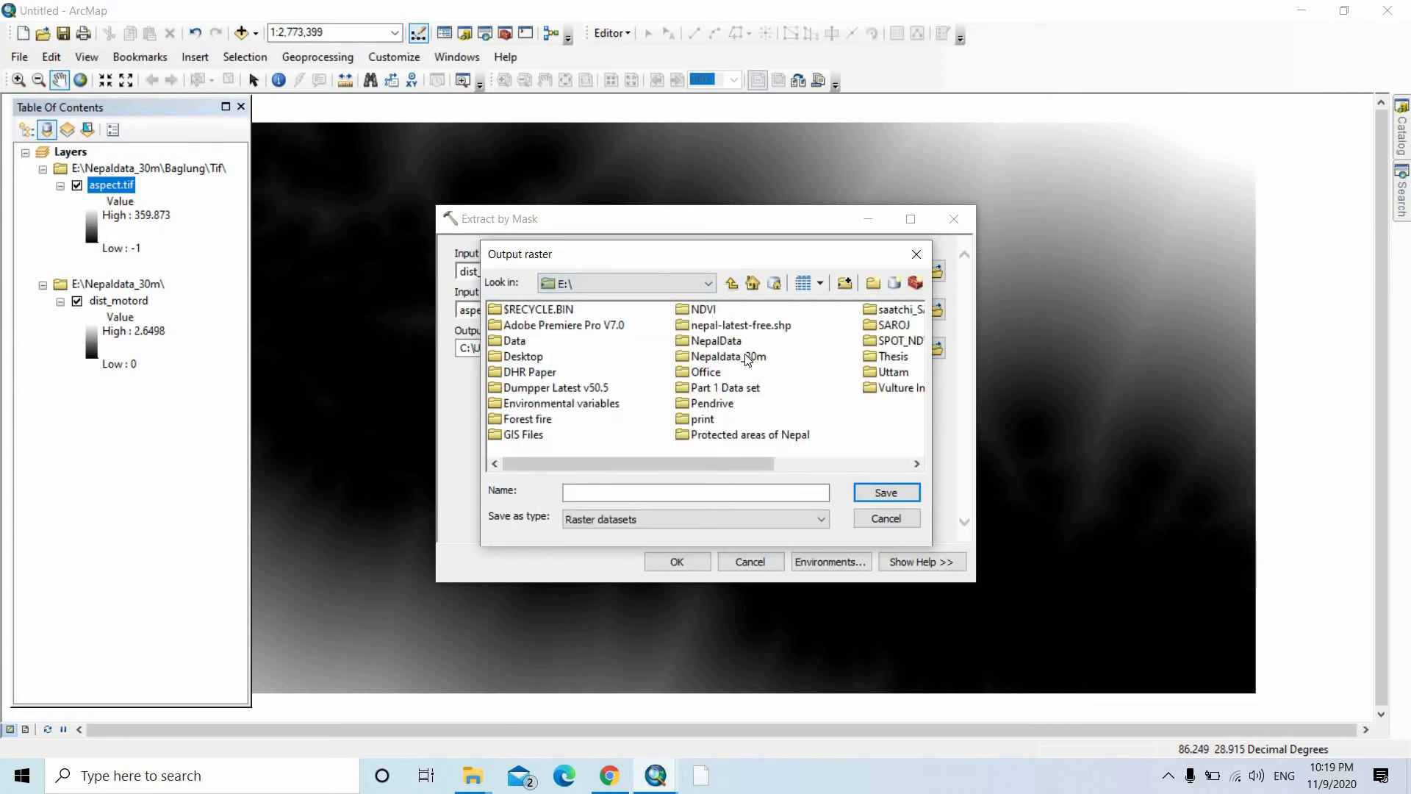
Browse into Nepaldata_30m\Baglung\Tif as the output raster location.
double_click(728, 355)
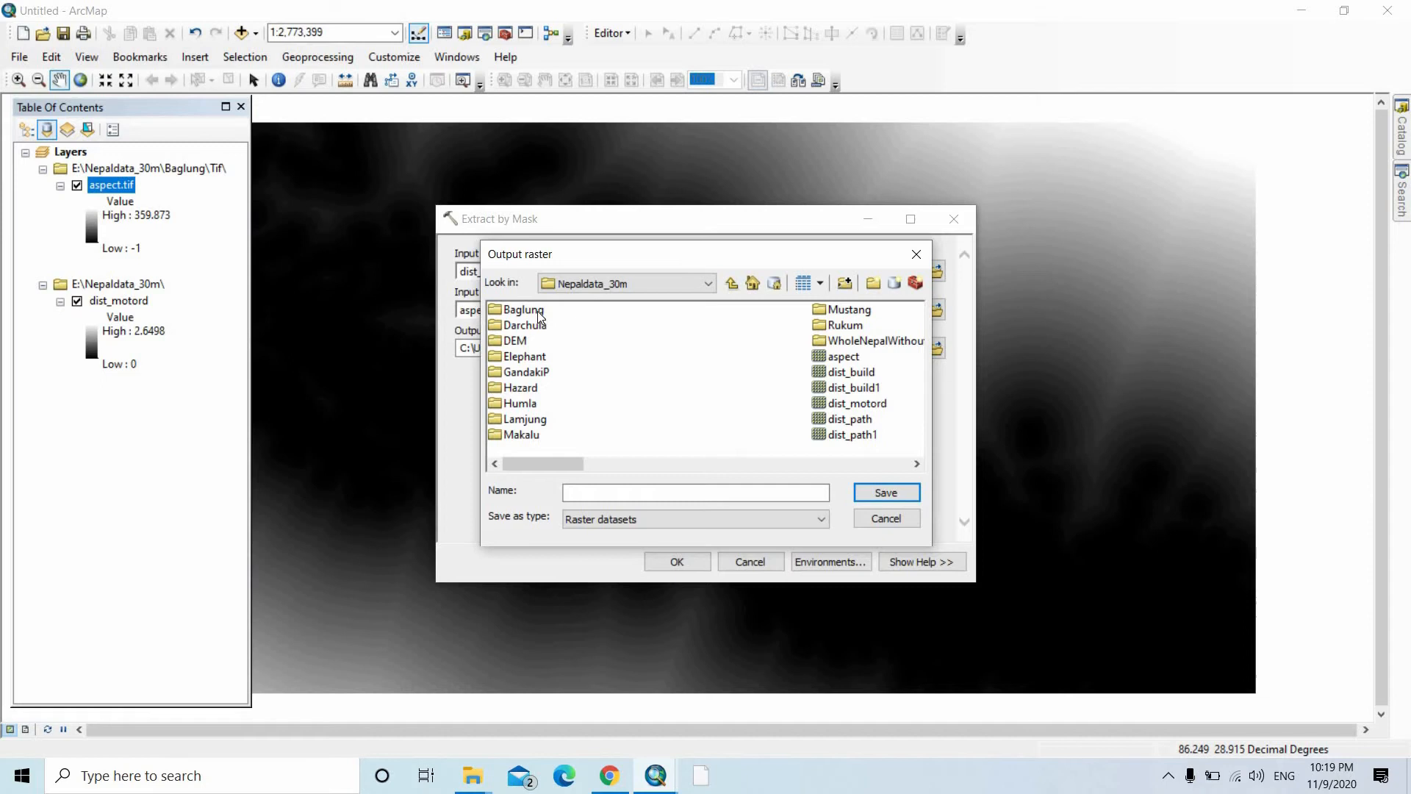
double_click(521, 308)
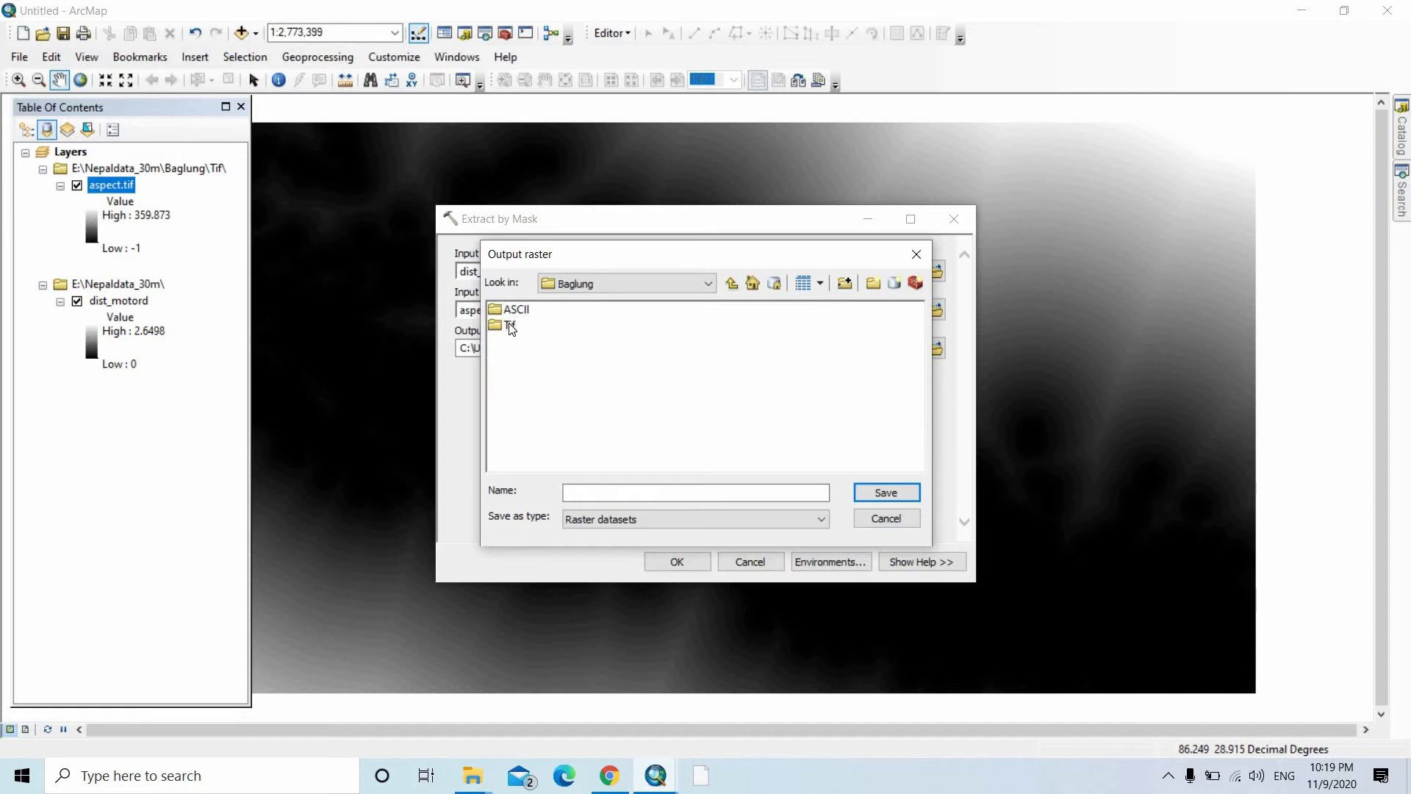
double_click(510, 325)
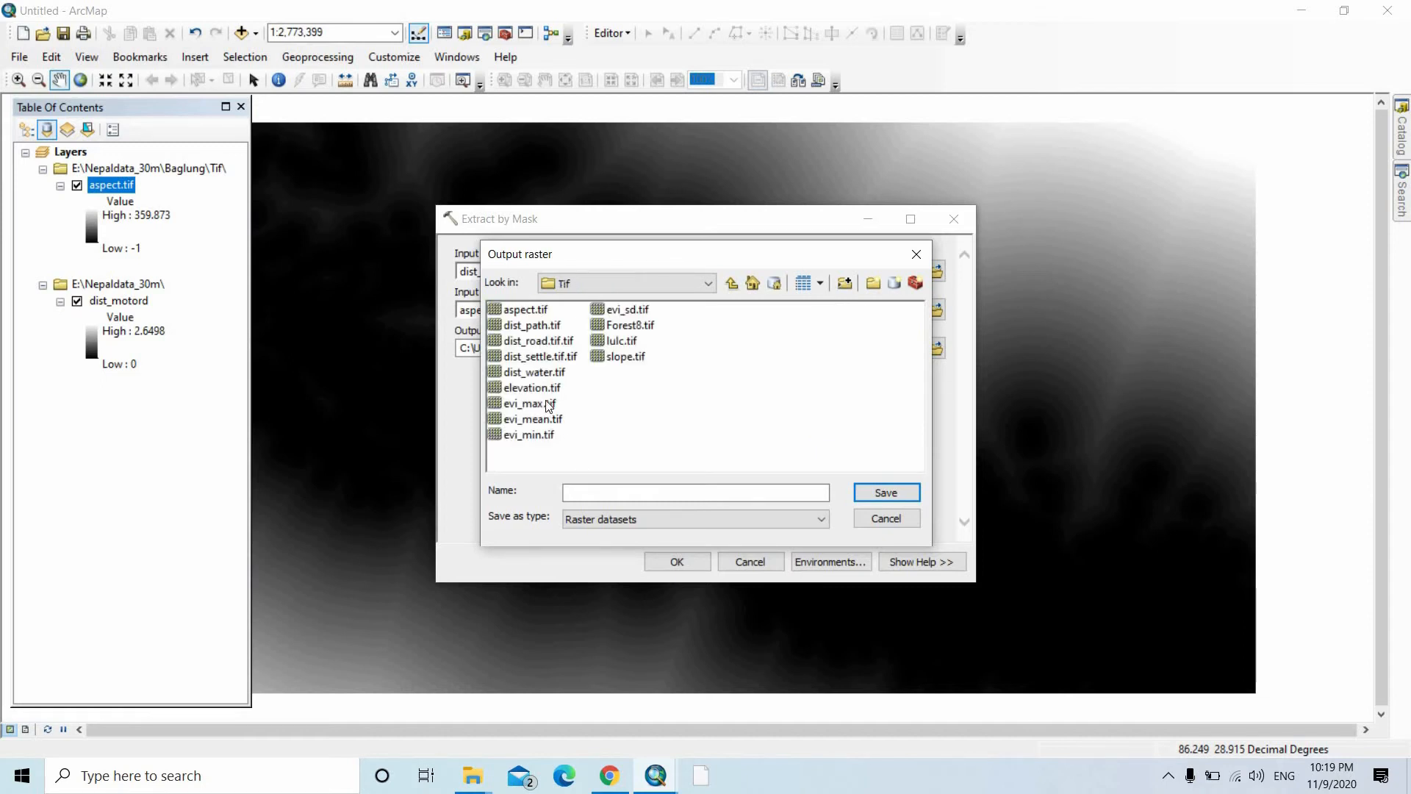
click(531, 340)
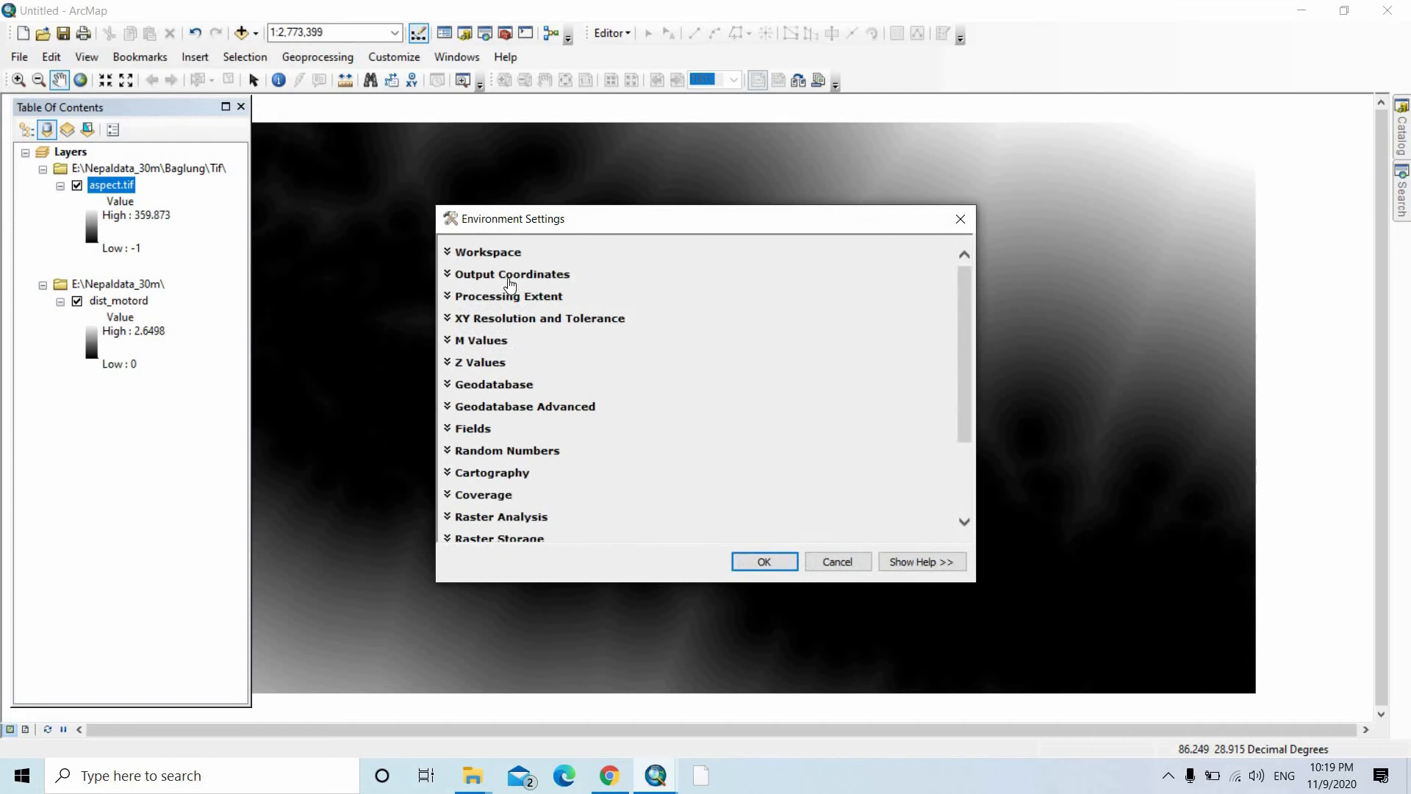
mouse_move(502, 387)
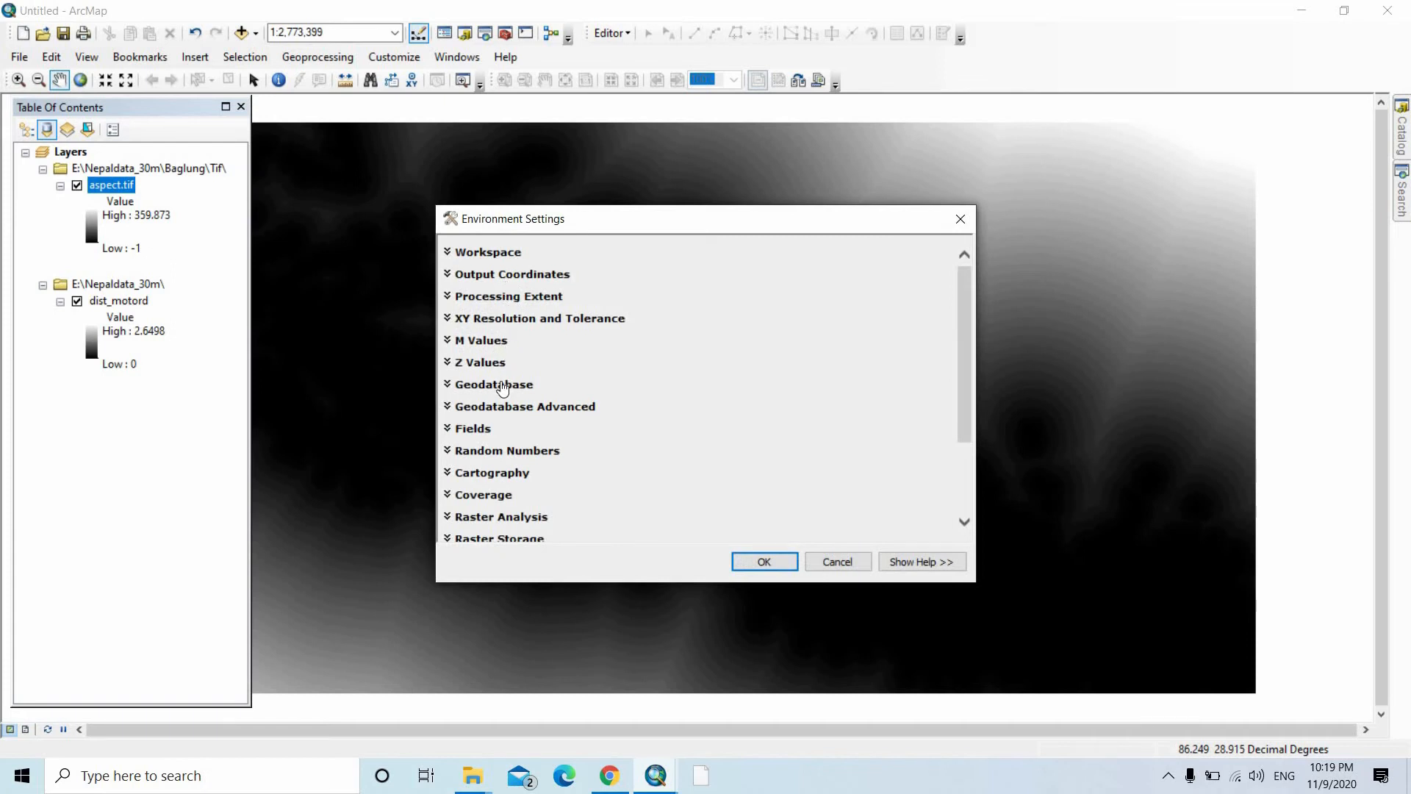
mouse_move(500, 494)
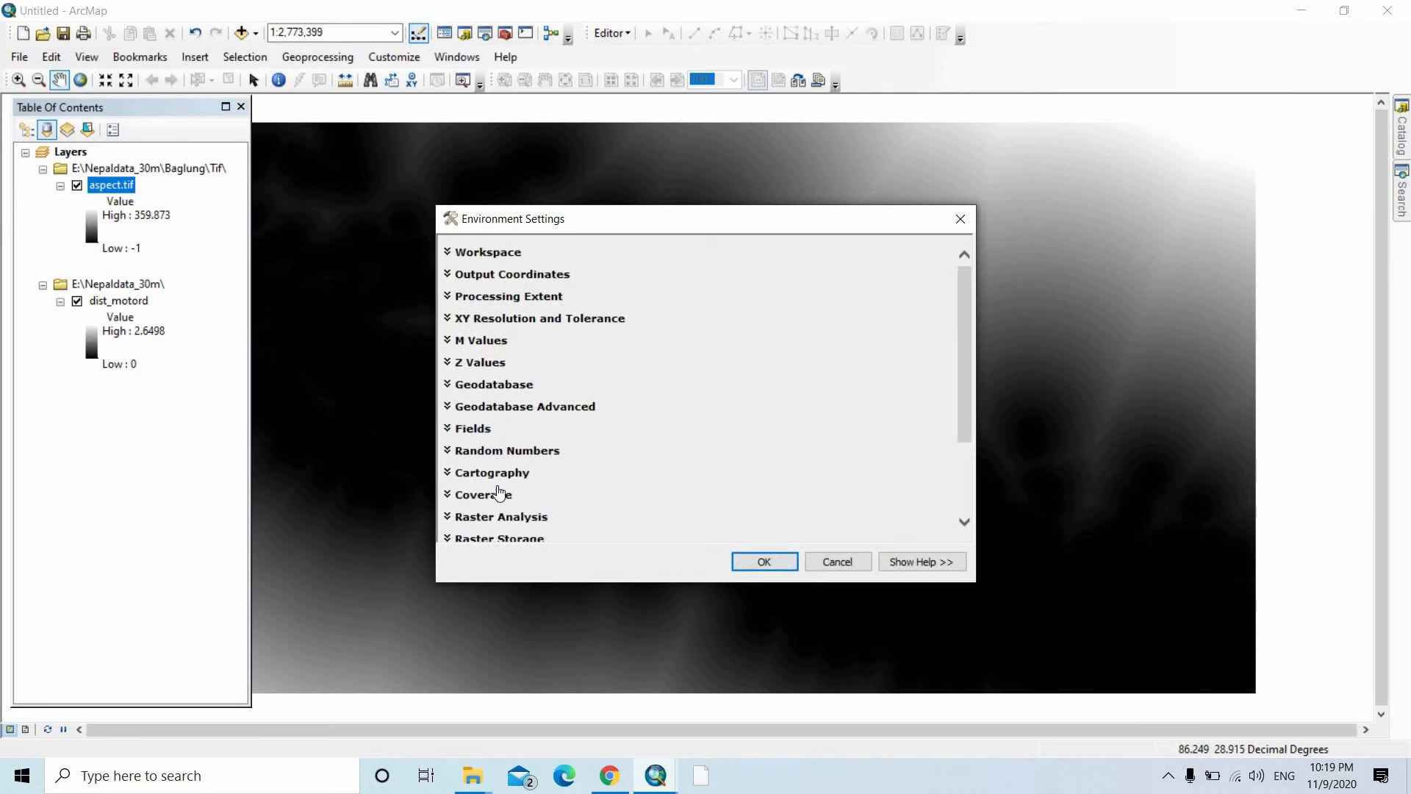
Set the processing extent and snap raster environments to aspect.tif.
click(501, 425)
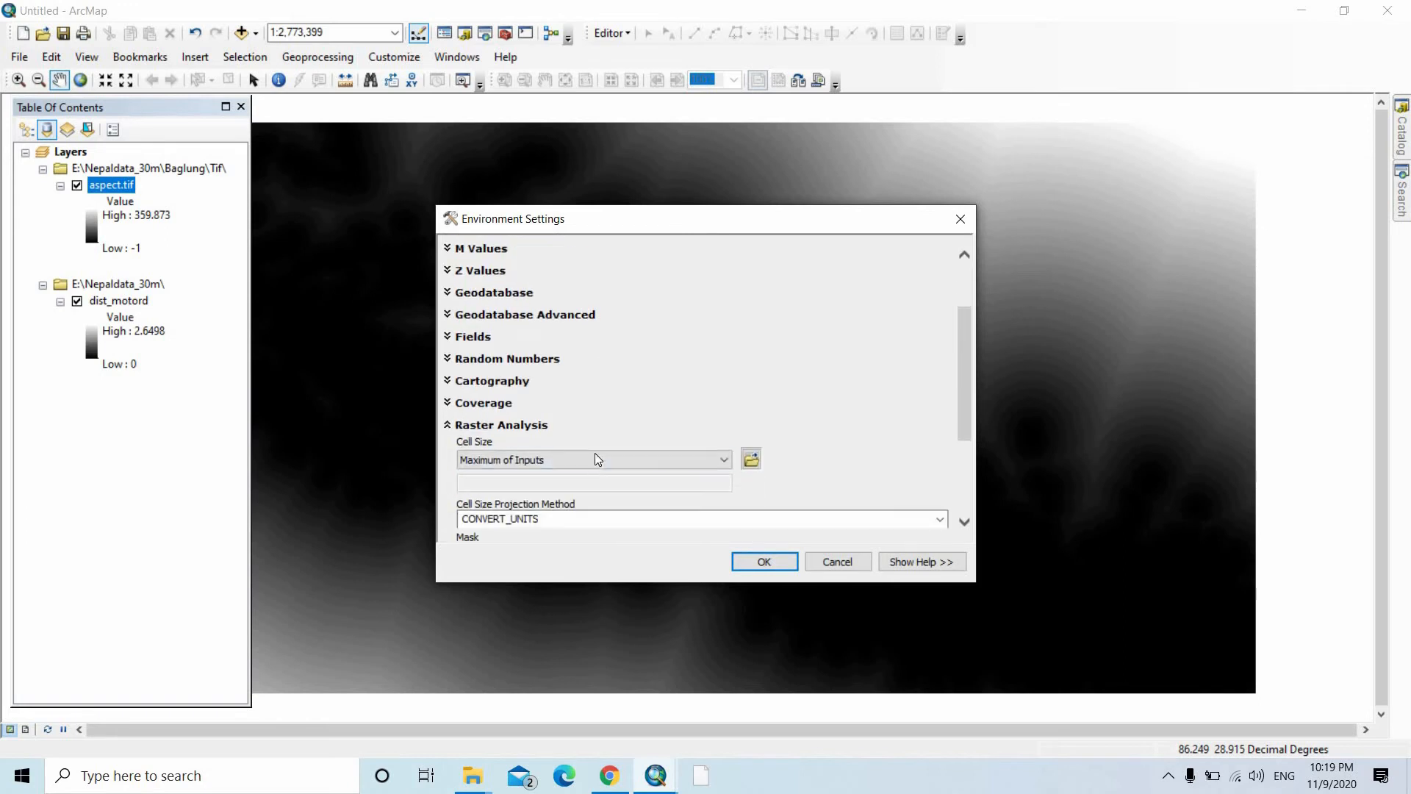
click(594, 459)
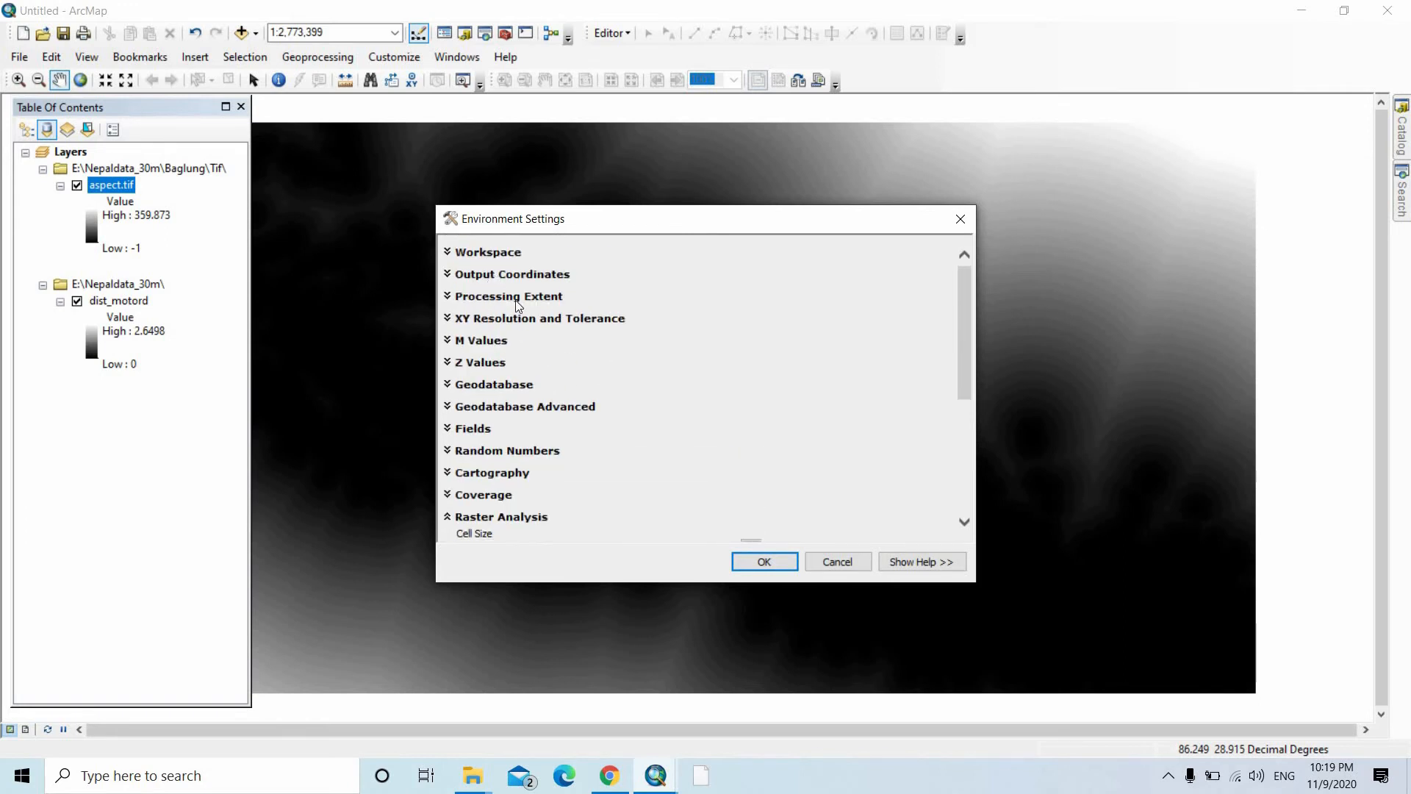
click(512, 273)
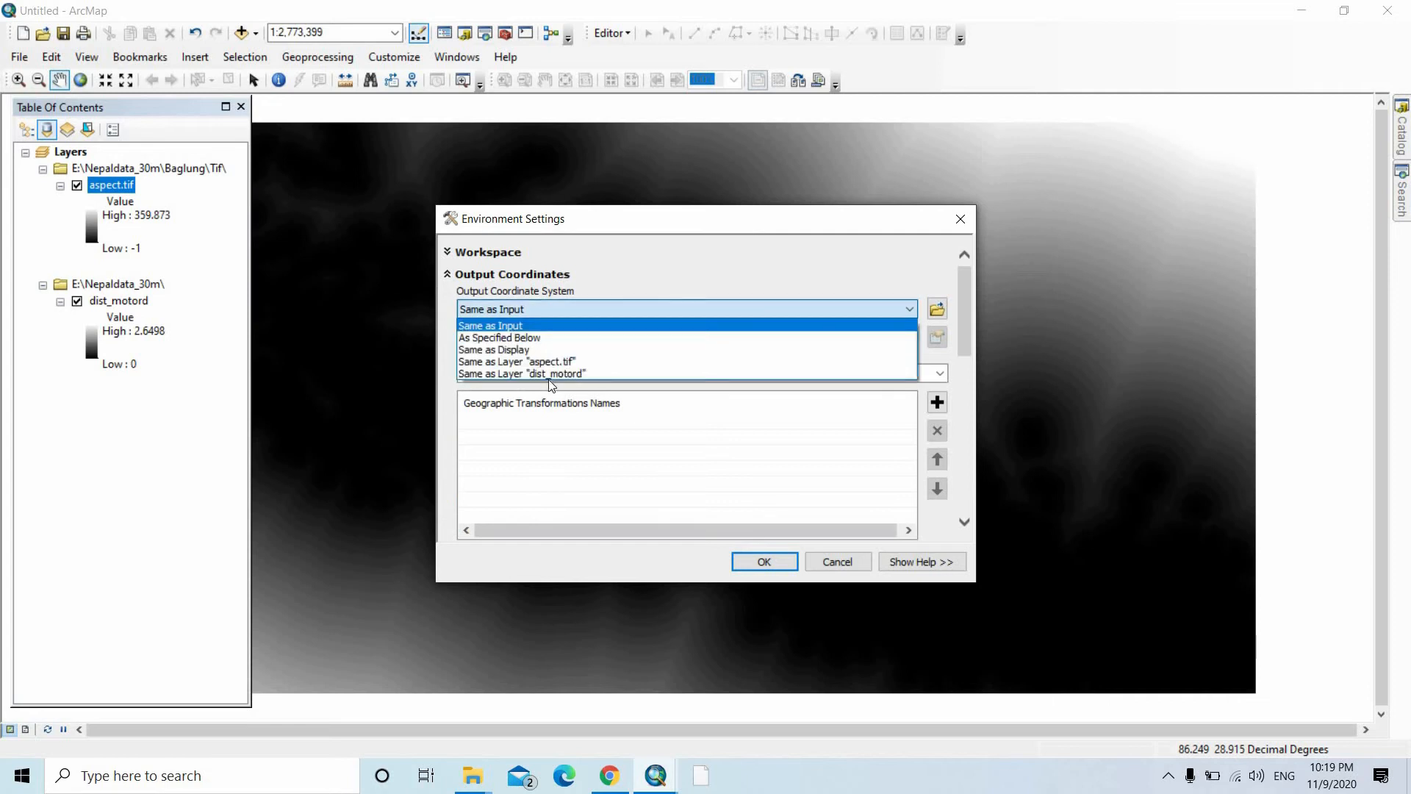
click(516, 362)
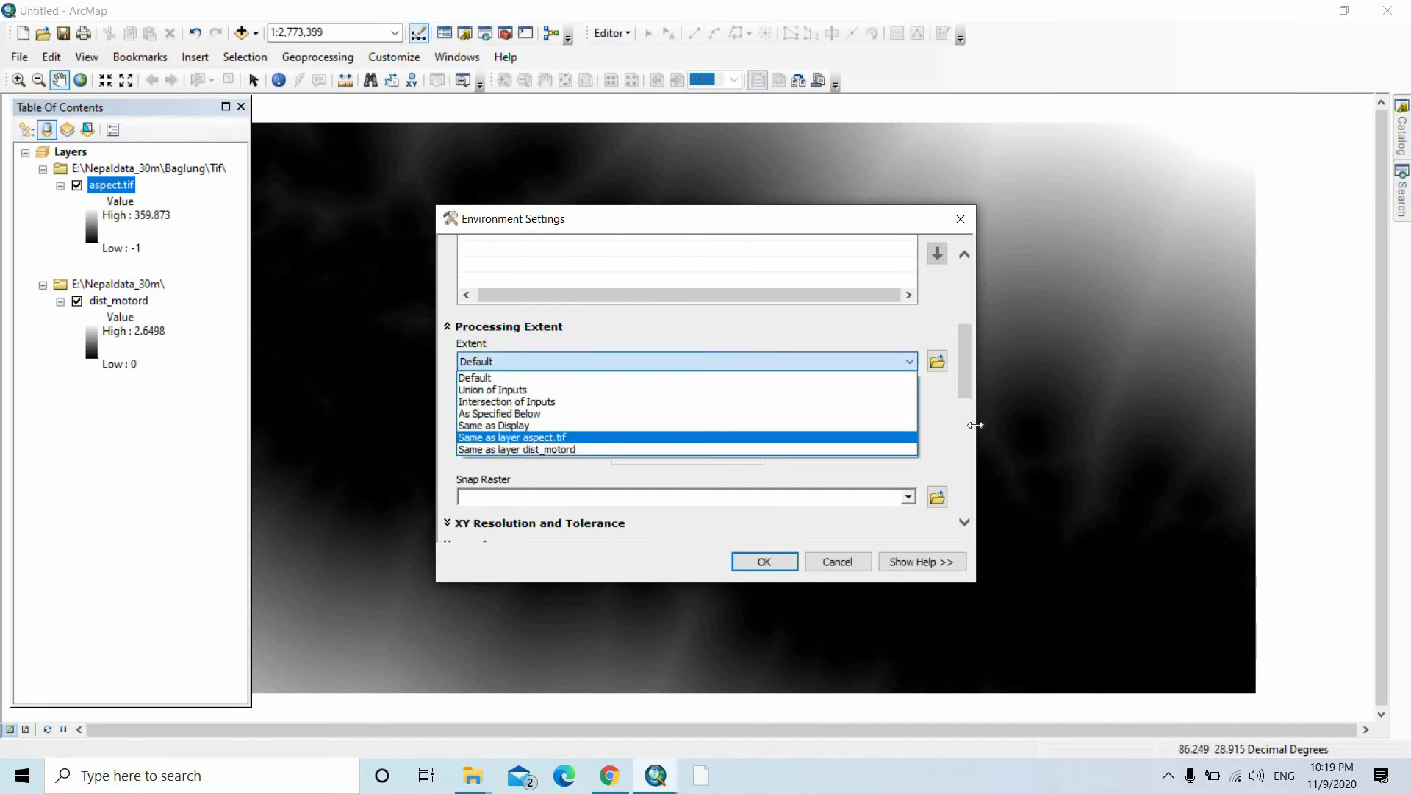
click(512, 438)
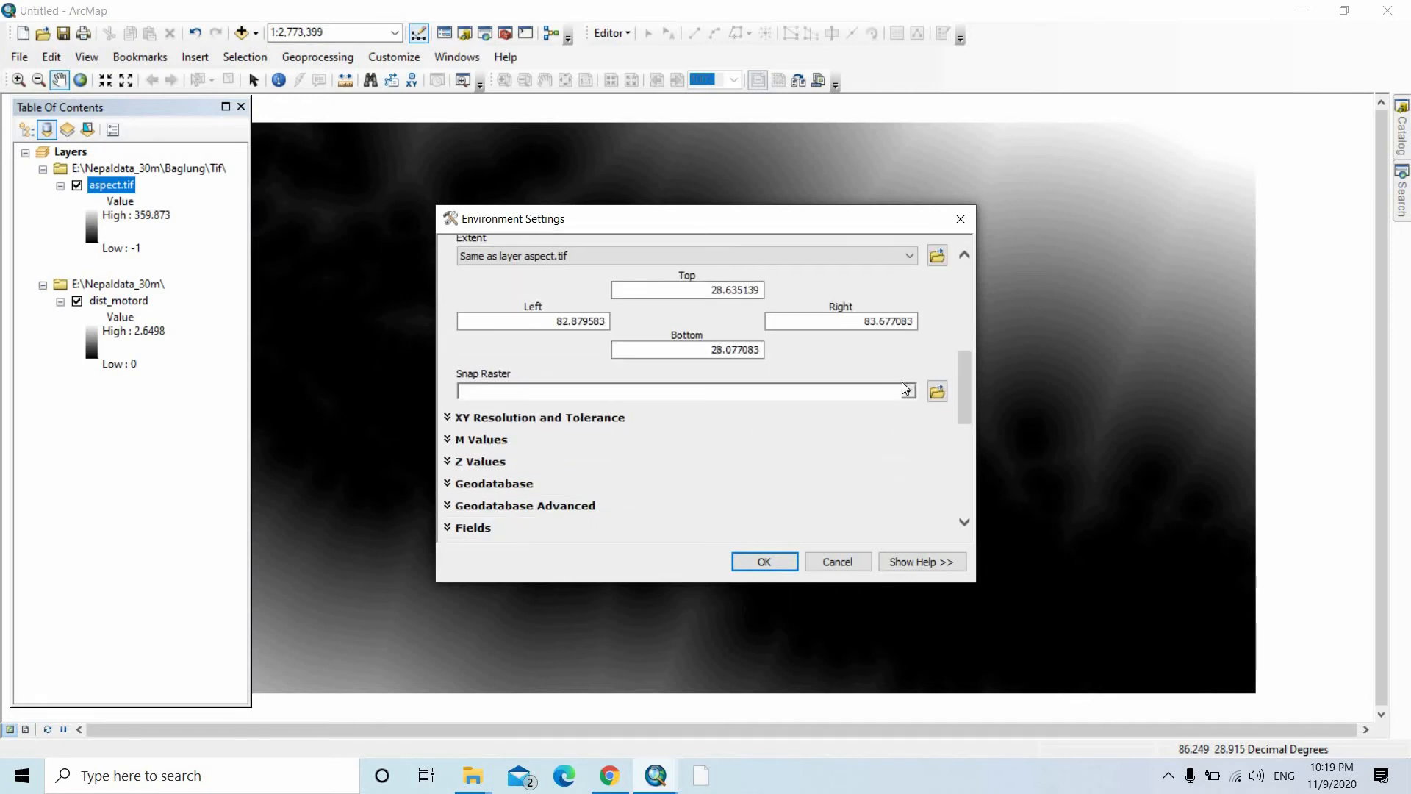
click(908, 391)
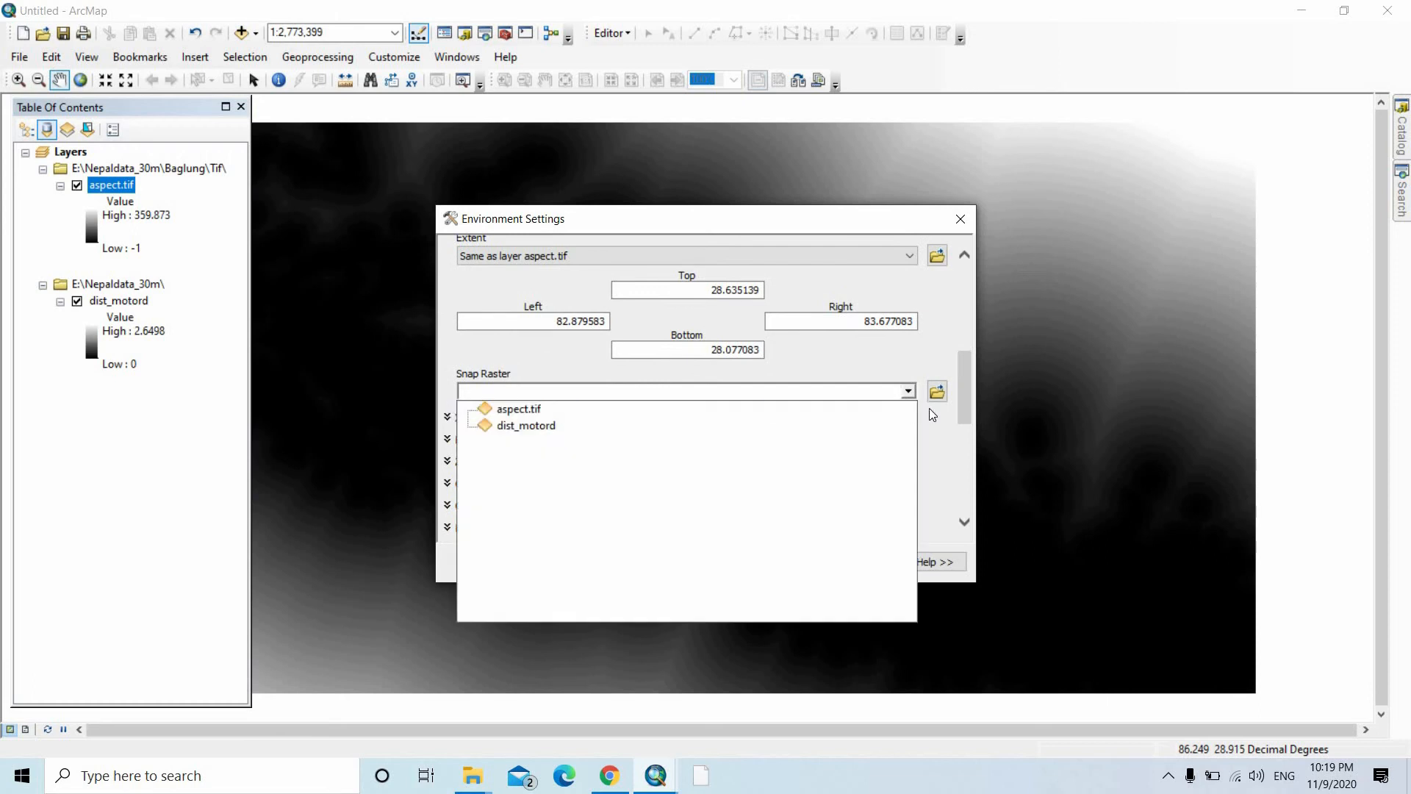
click(517, 408)
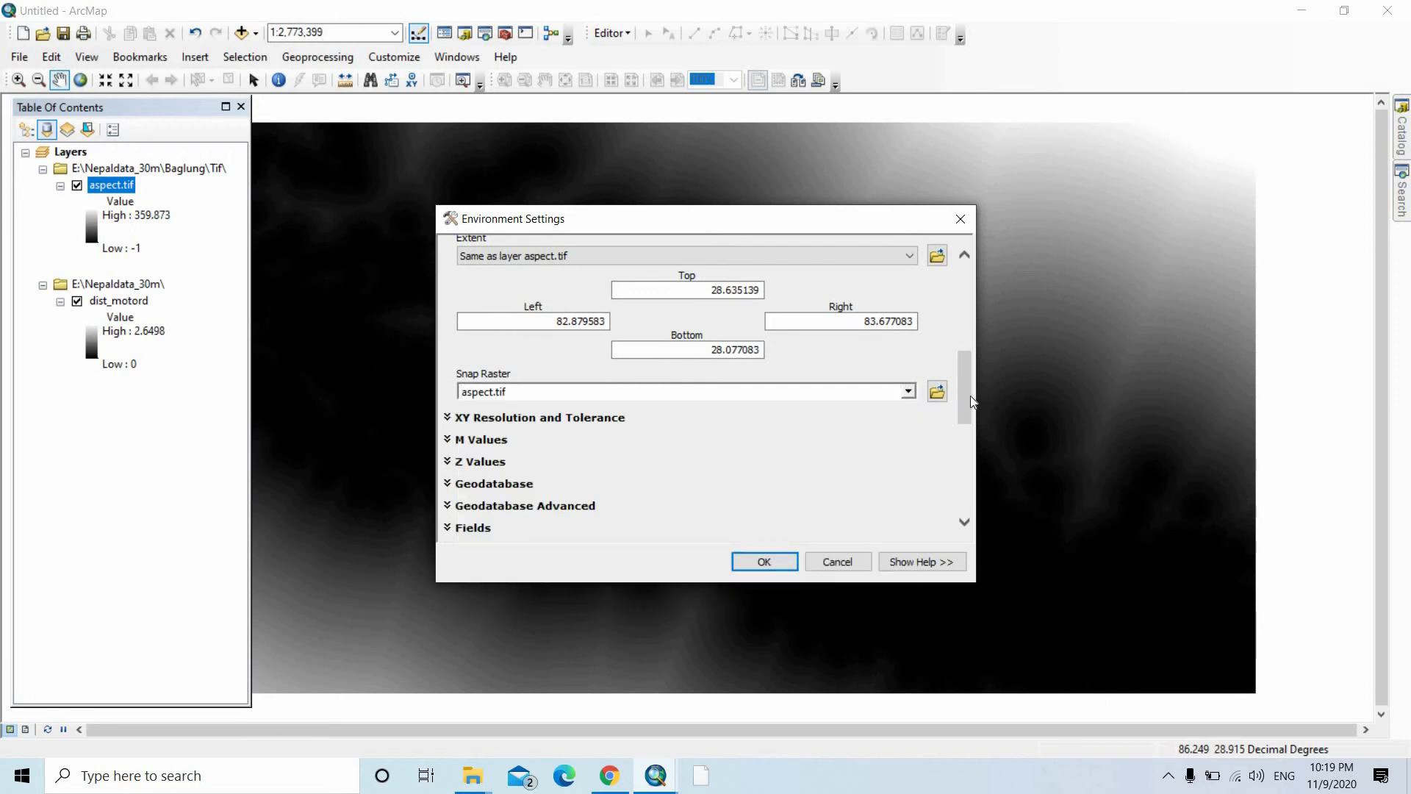
Set the cell size to match aspect.tif and confirm the environment settings.
scroll(down, 3)
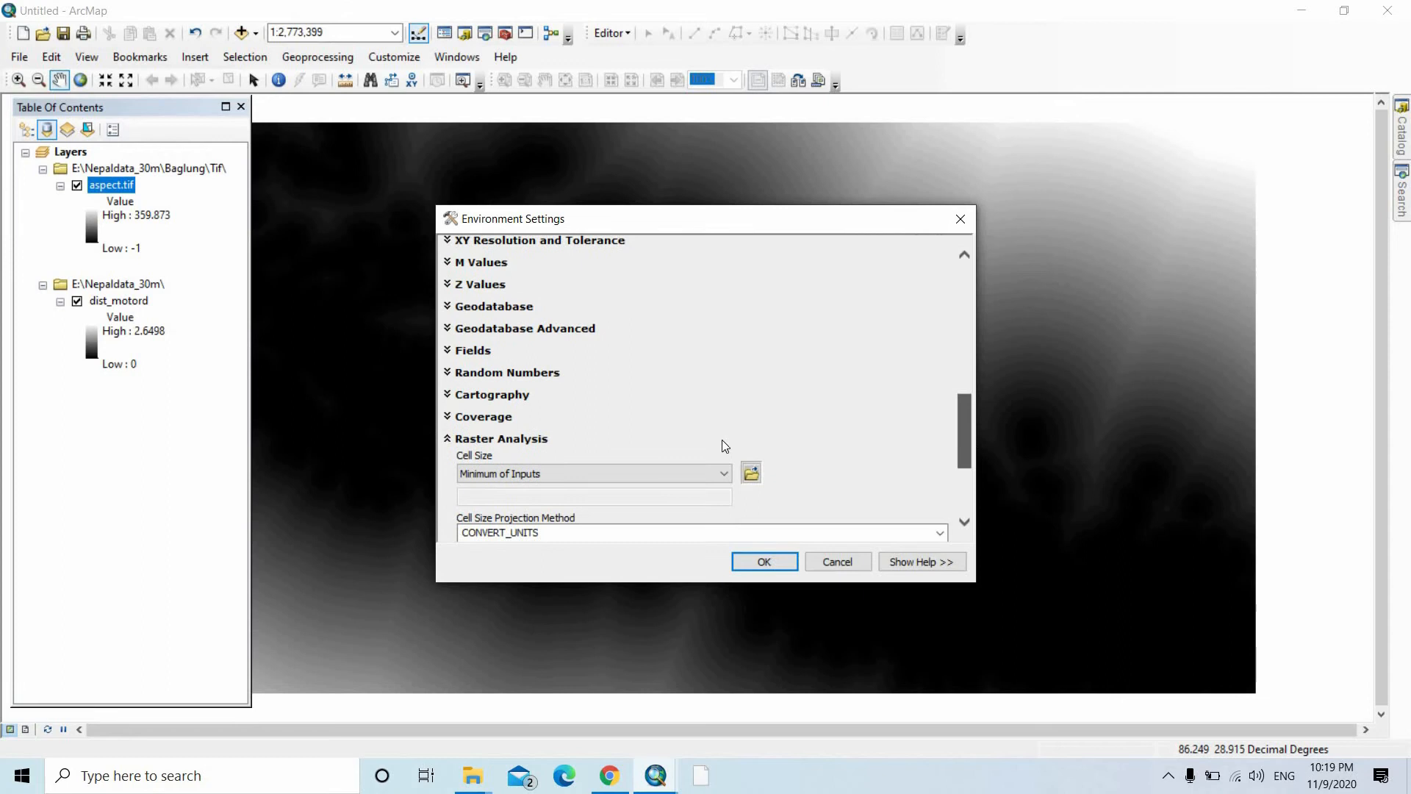
scroll(down, 3)
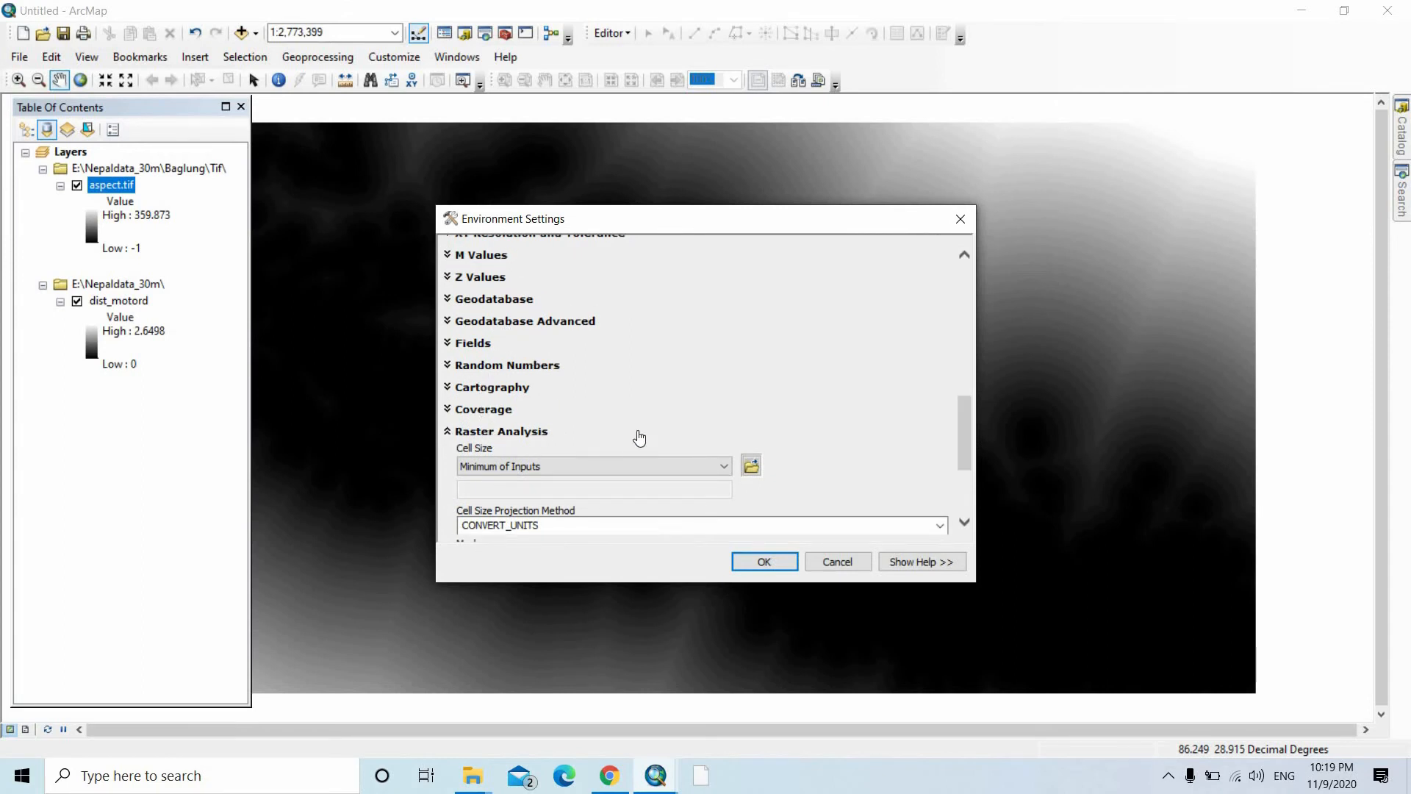
click(594, 466)
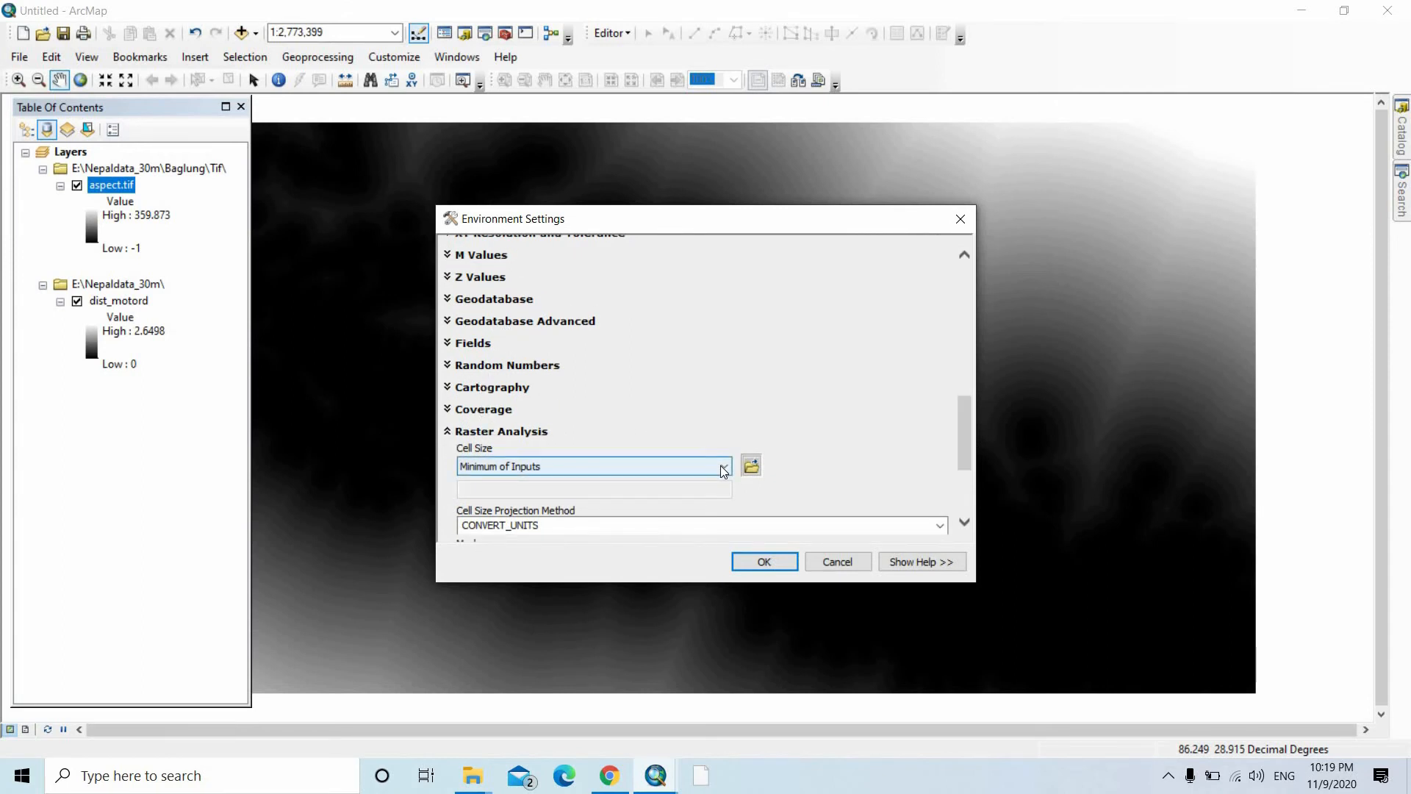
click(723, 466)
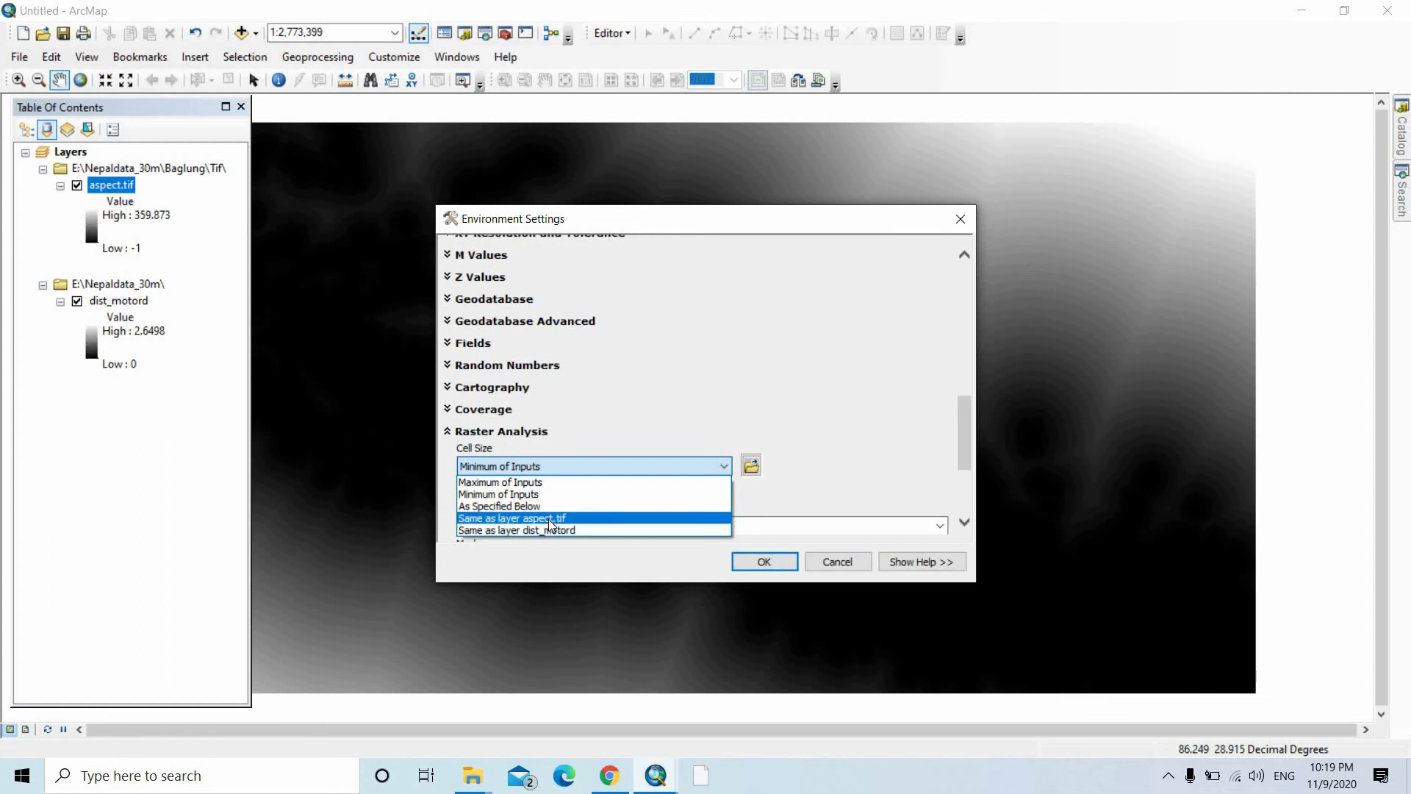
click(512, 518)
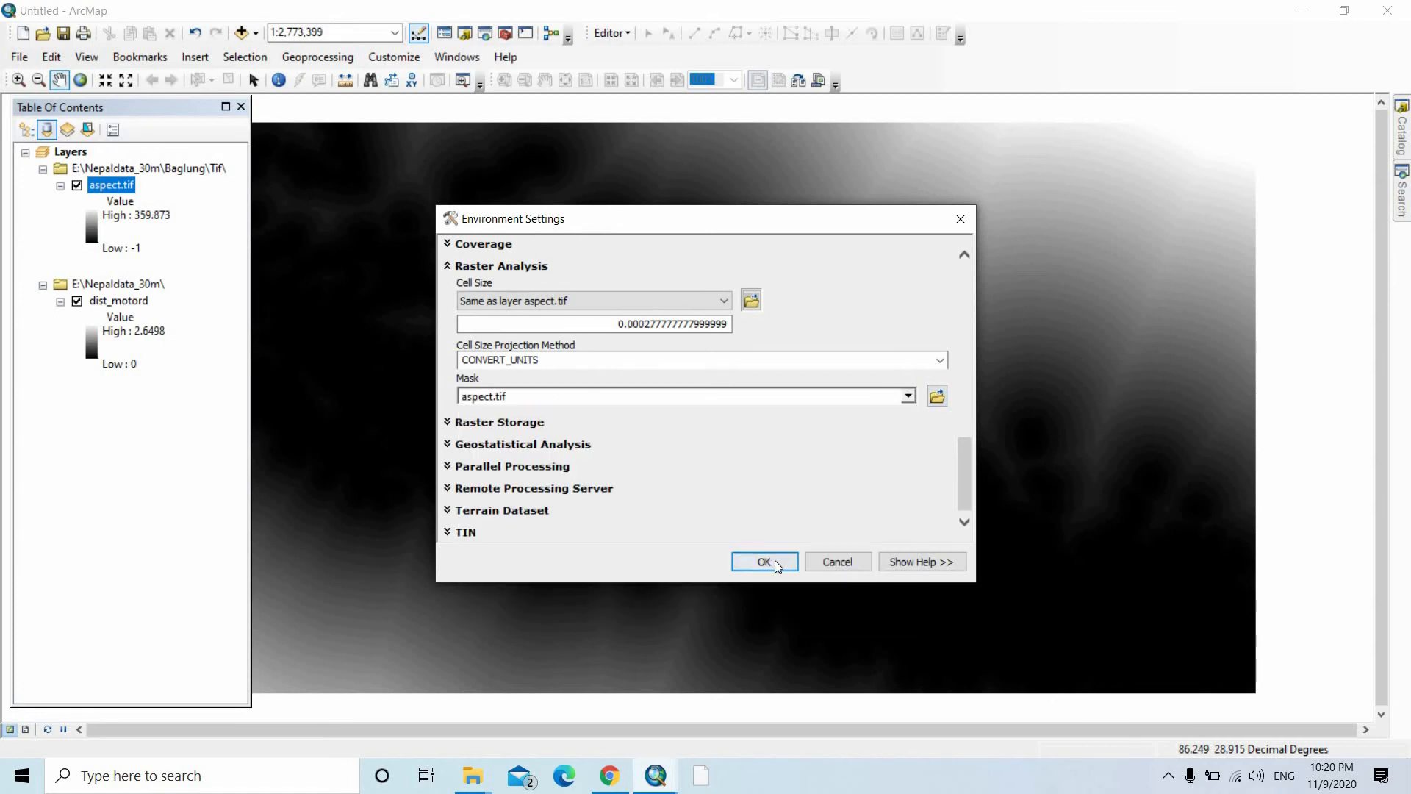
click(763, 560)
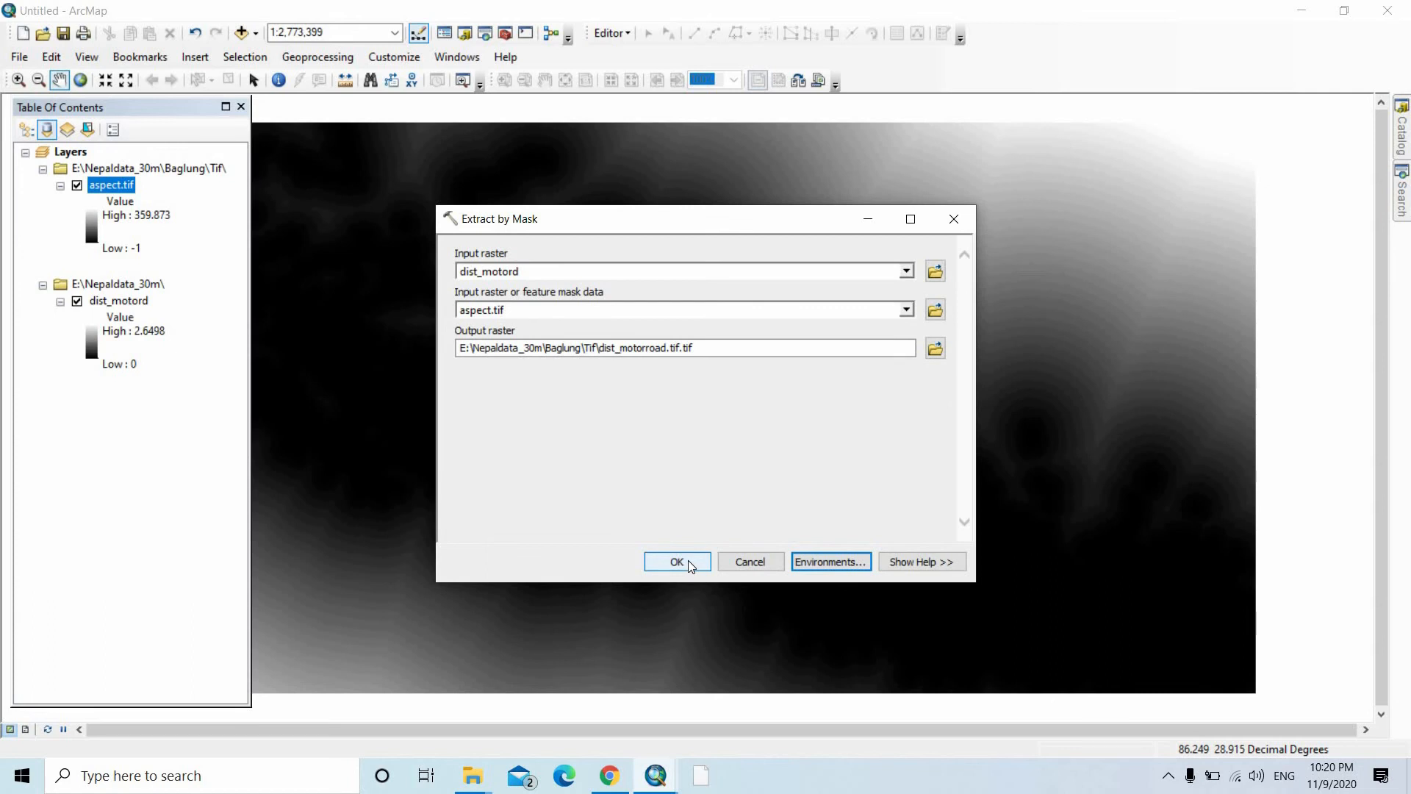
Run Extract by Mask on dist_motord with aspect.tif as mask.
click(676, 562)
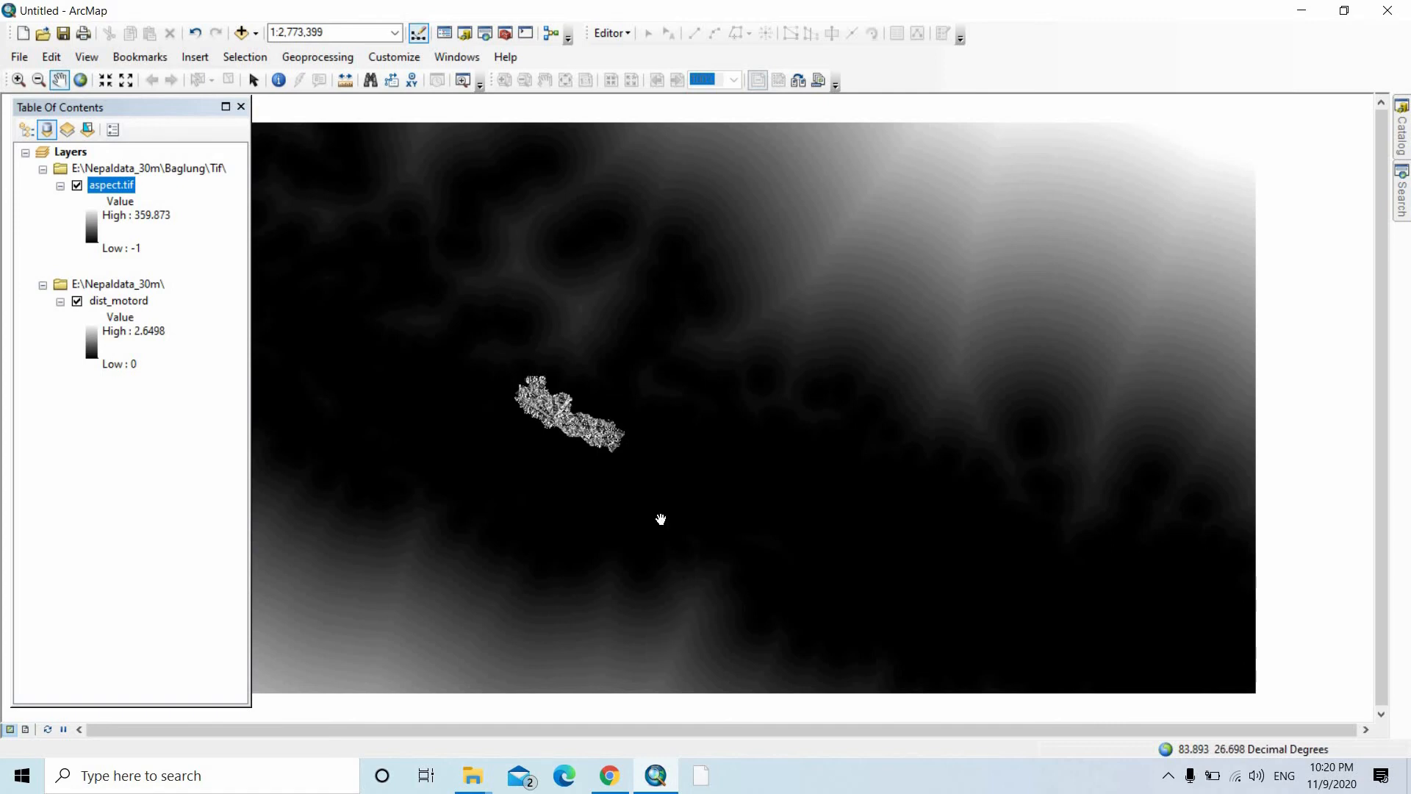
mouse_move(574, 432)
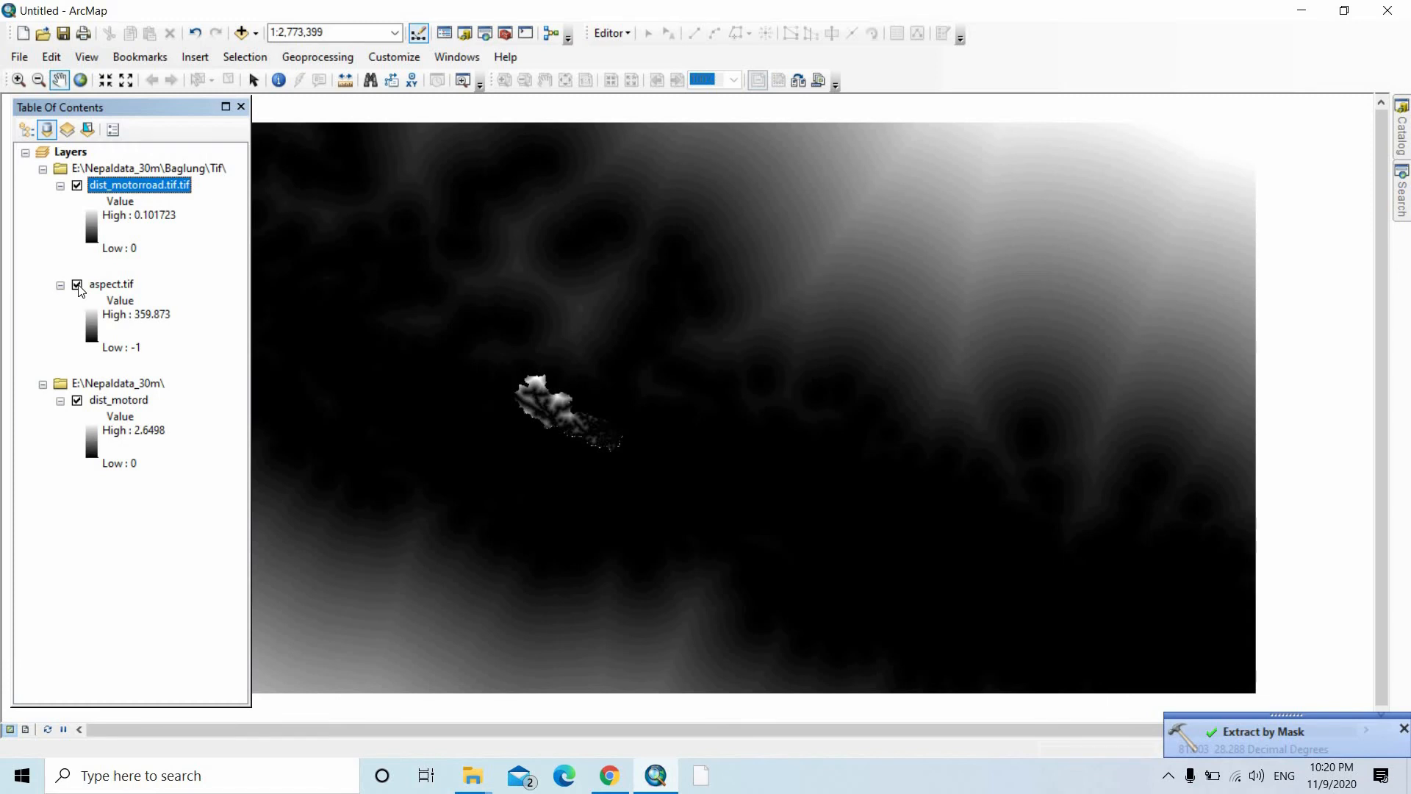
Hide the aspect.tif layer and search the tools for 'raster' to find Raster to ASCII.
click(77, 283)
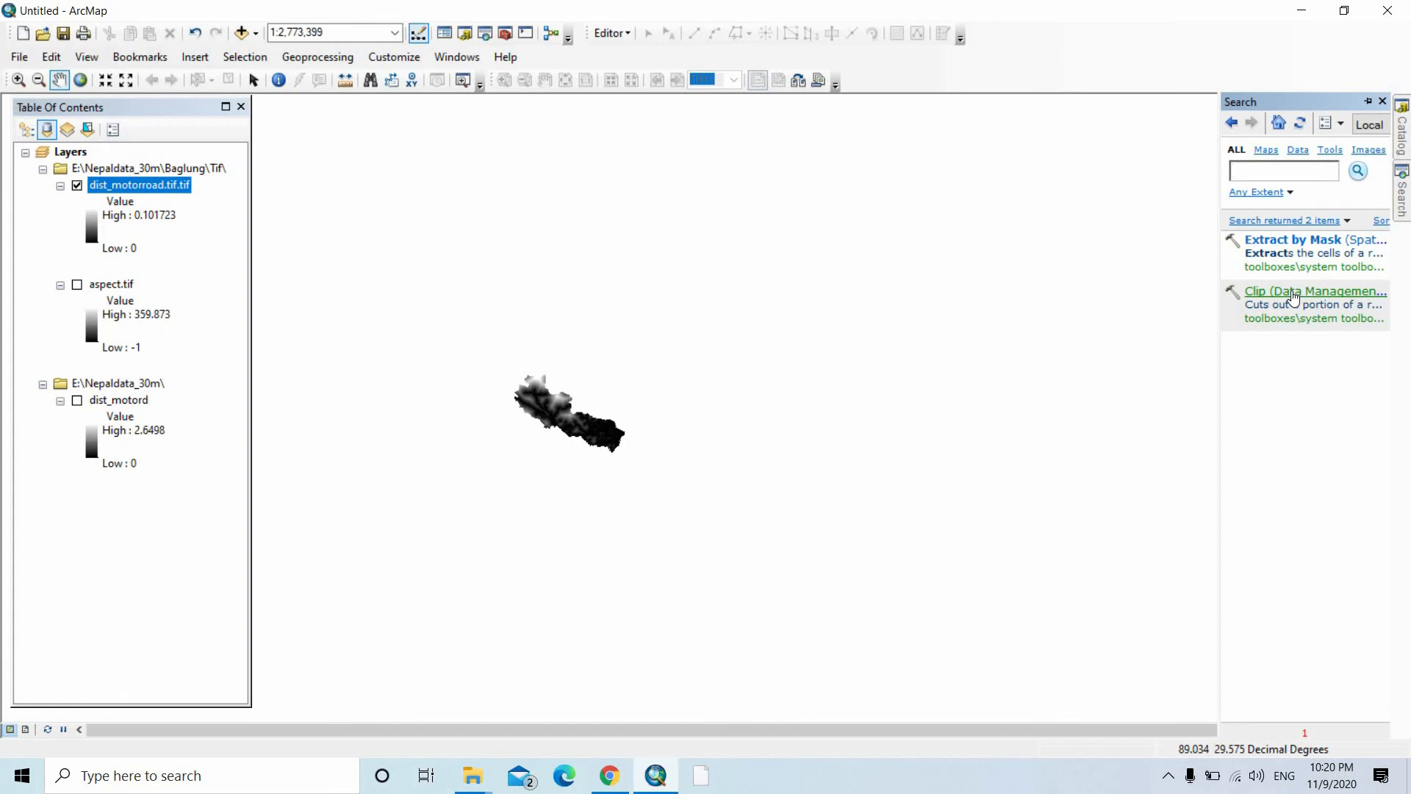
text(raster)
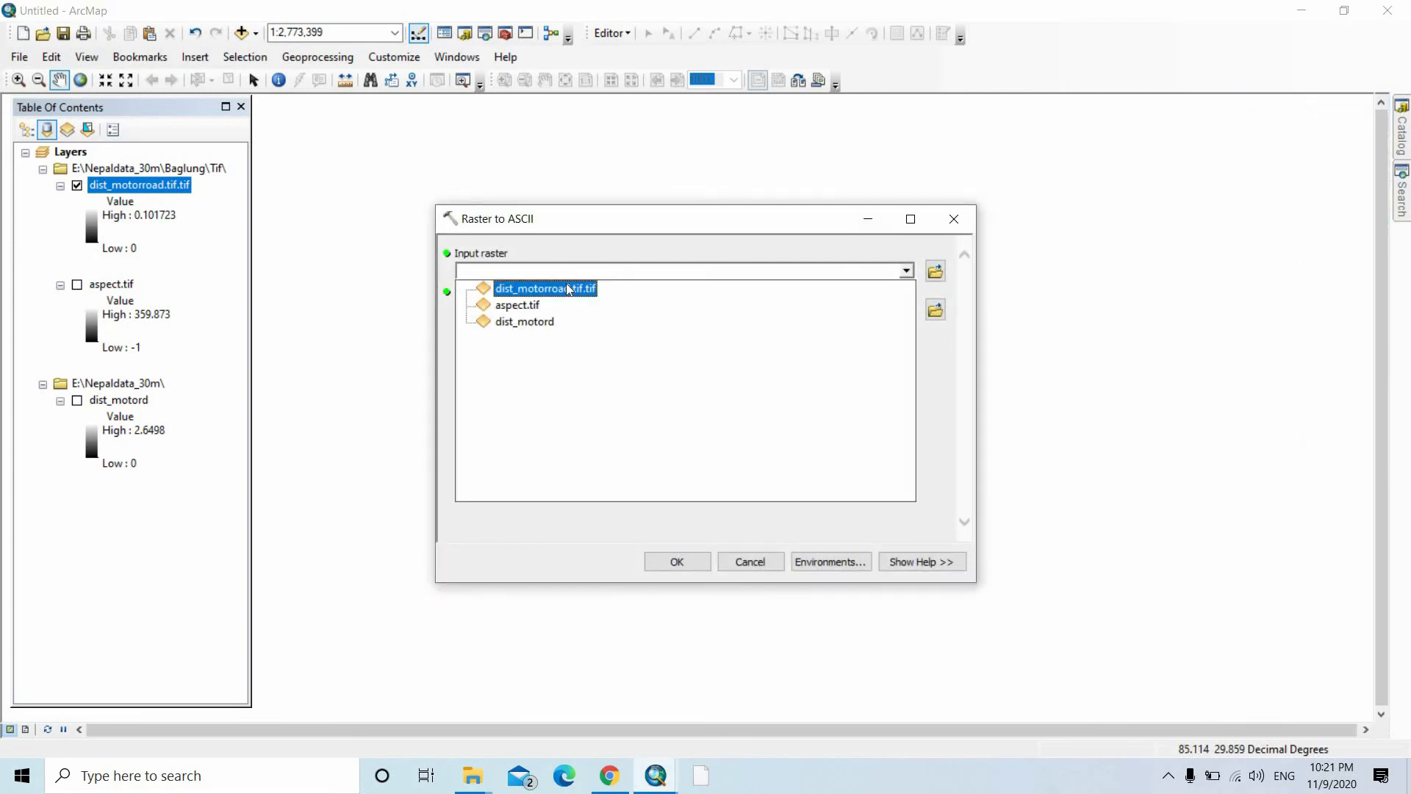
Set dist_motorroad.tif.tif as input and browse the output into the Baglung ASCII folder.
click(546, 288)
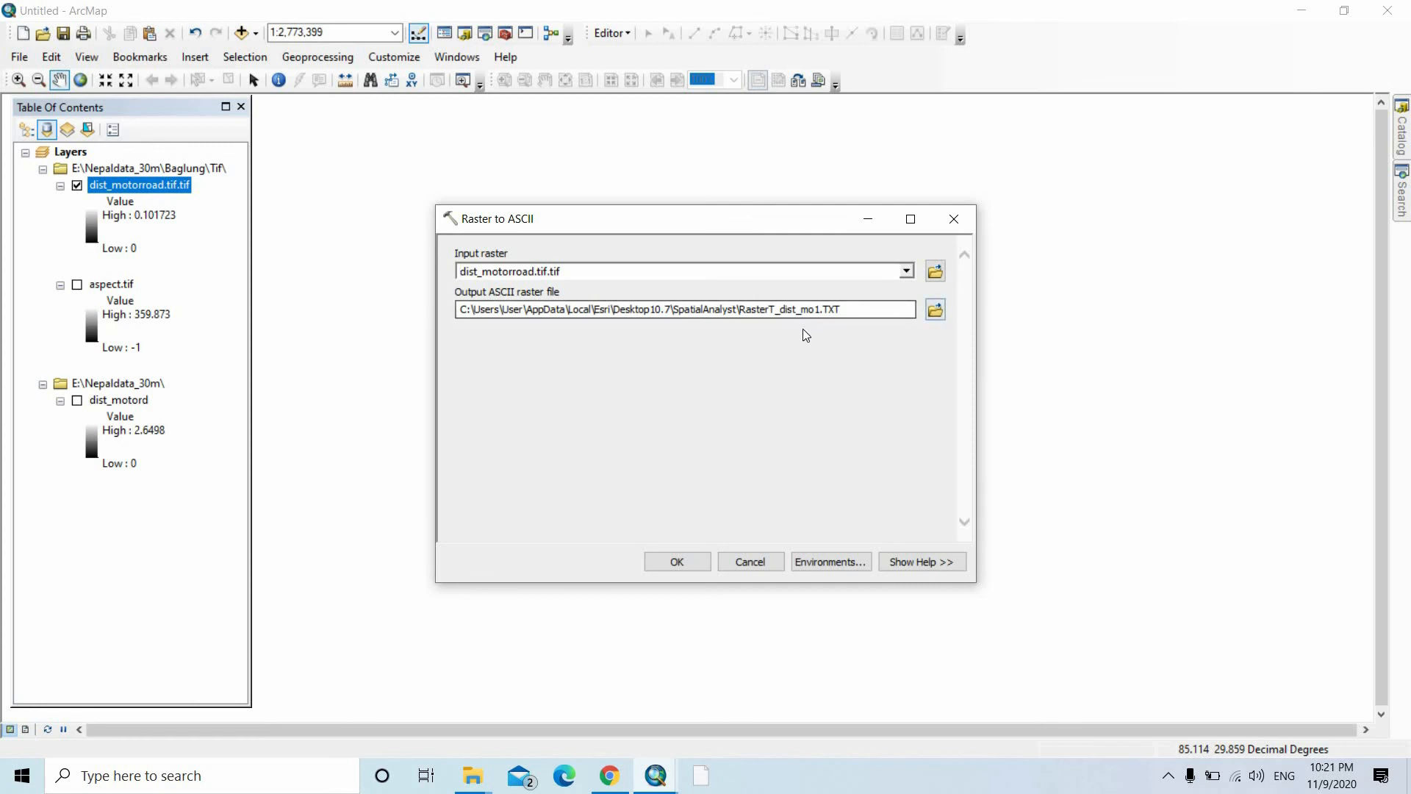
click(935, 309)
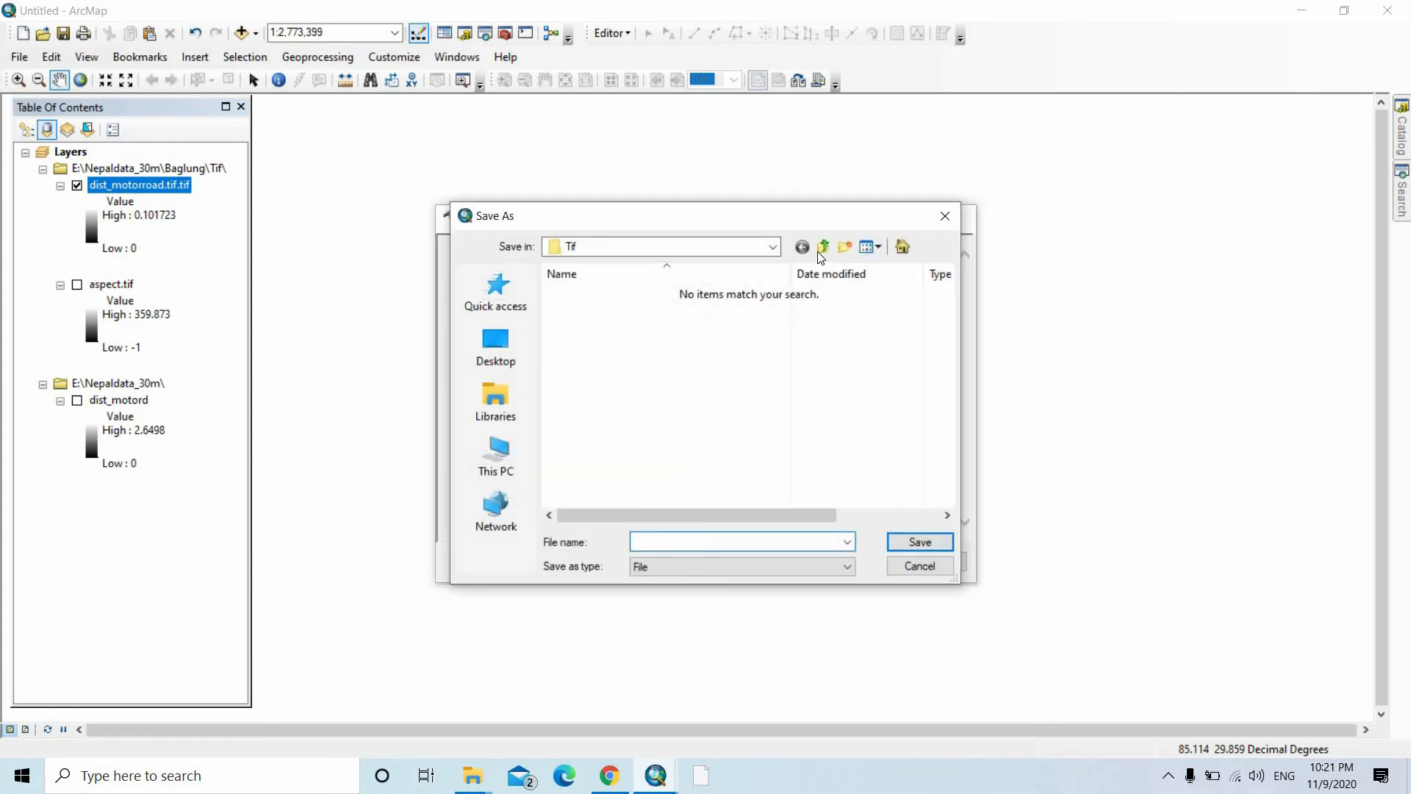
click(822, 246)
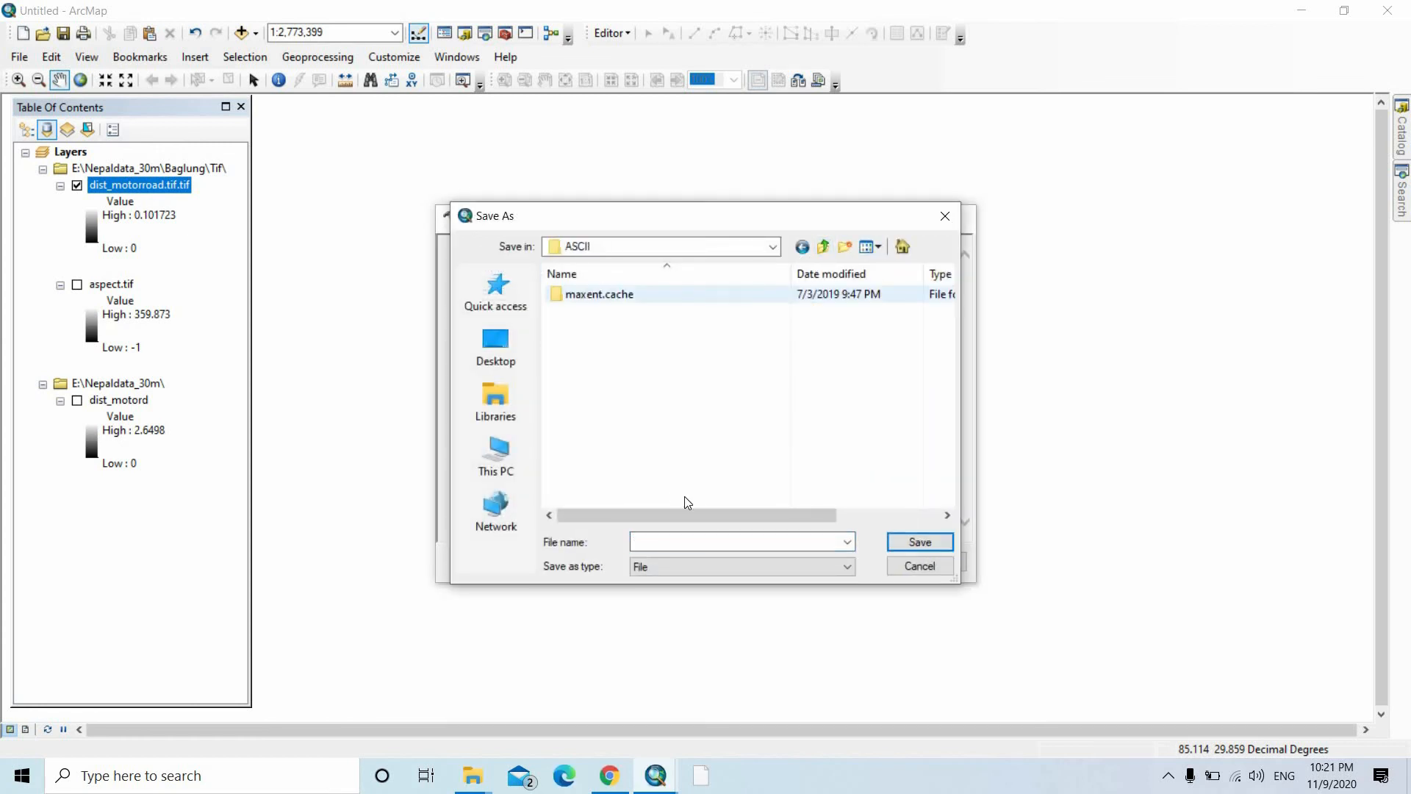
click(844, 566)
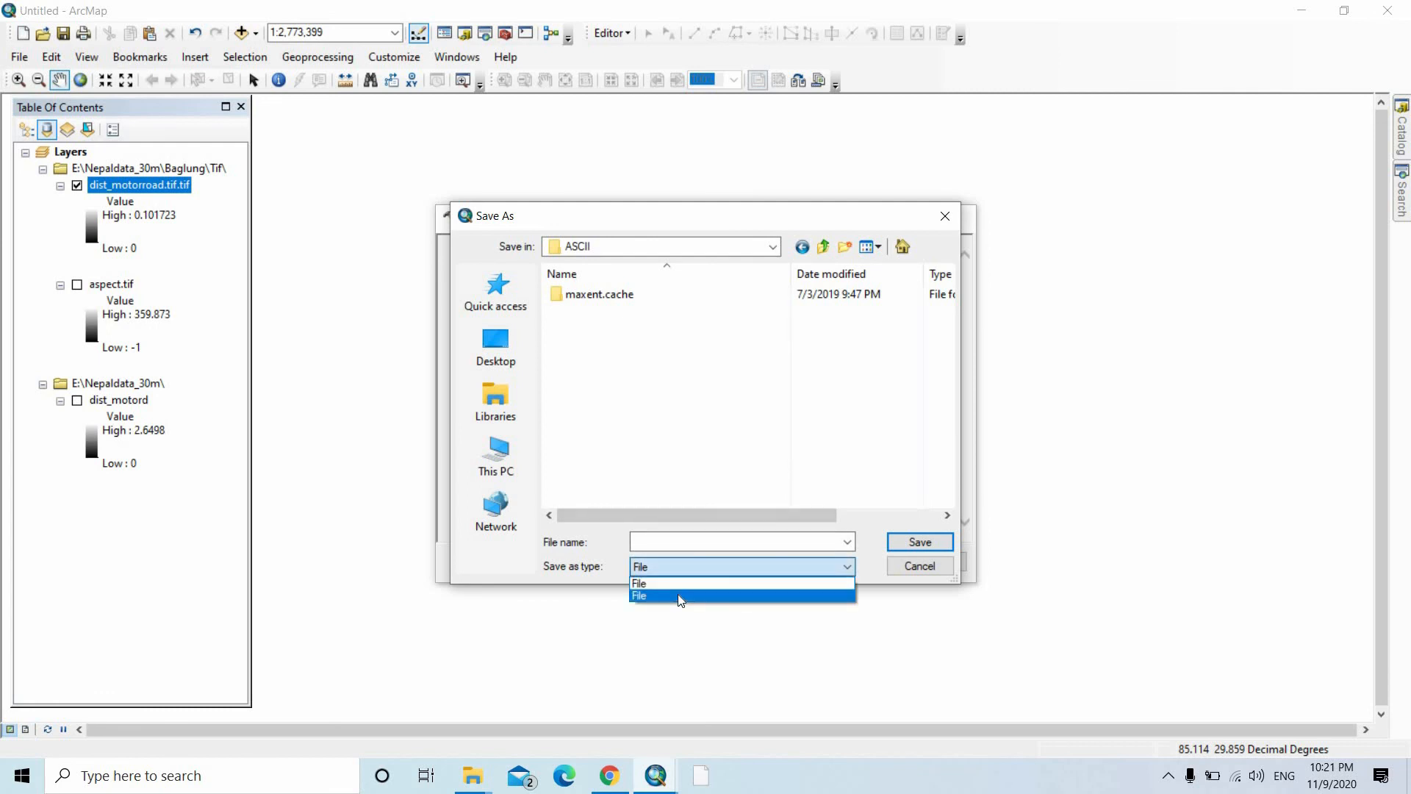
click(678, 596)
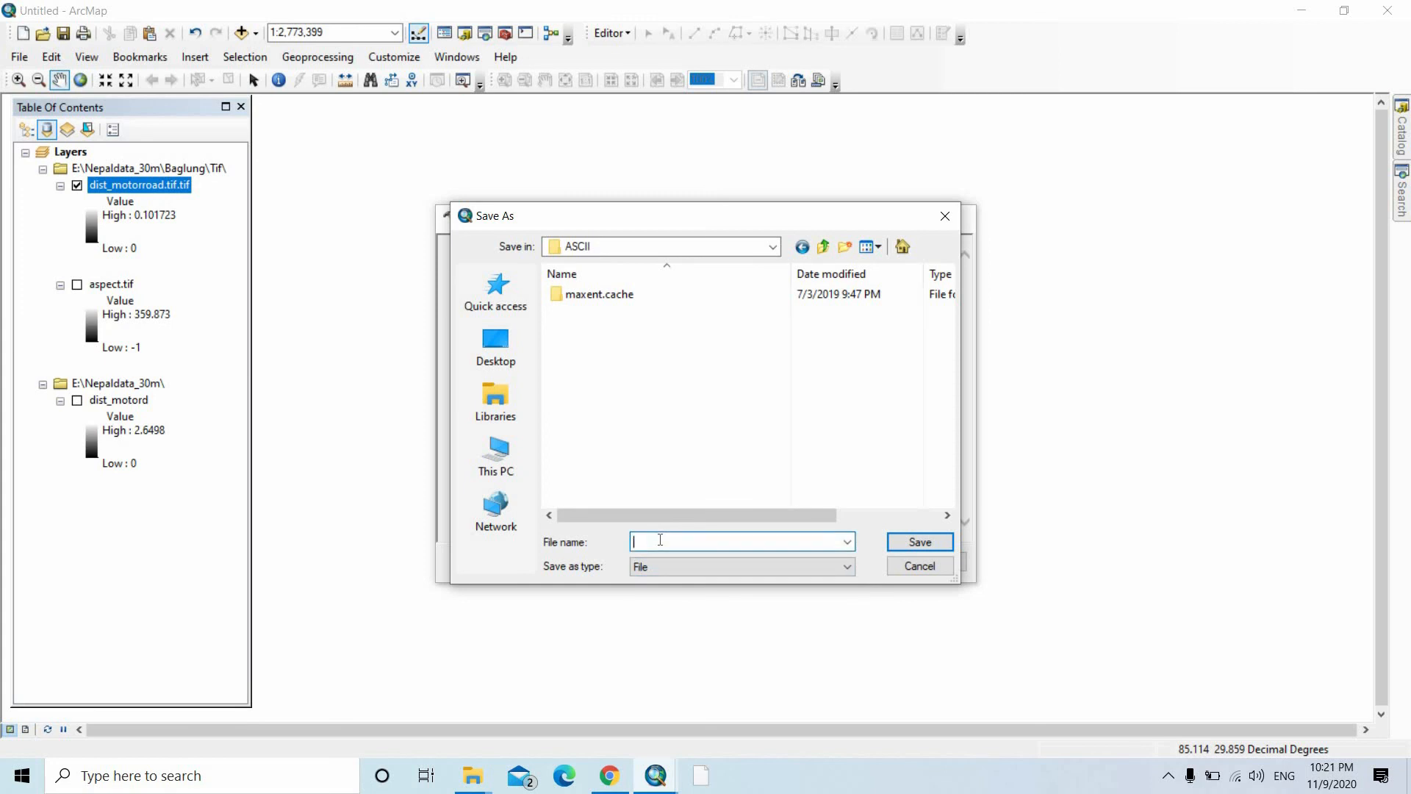
Name the output dist_motorroad with the ASC file type and save it.
text(dist_motorroad)
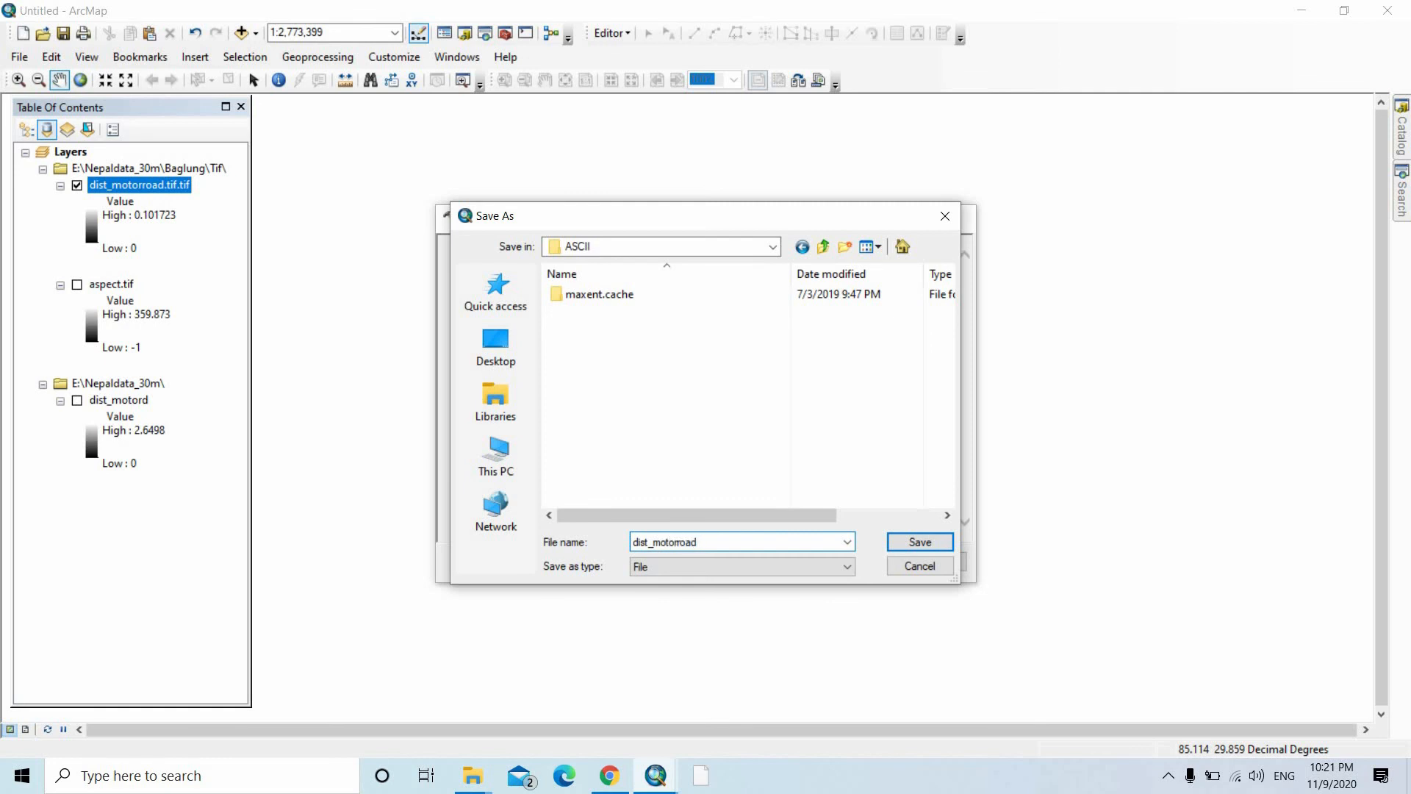
click(844, 567)
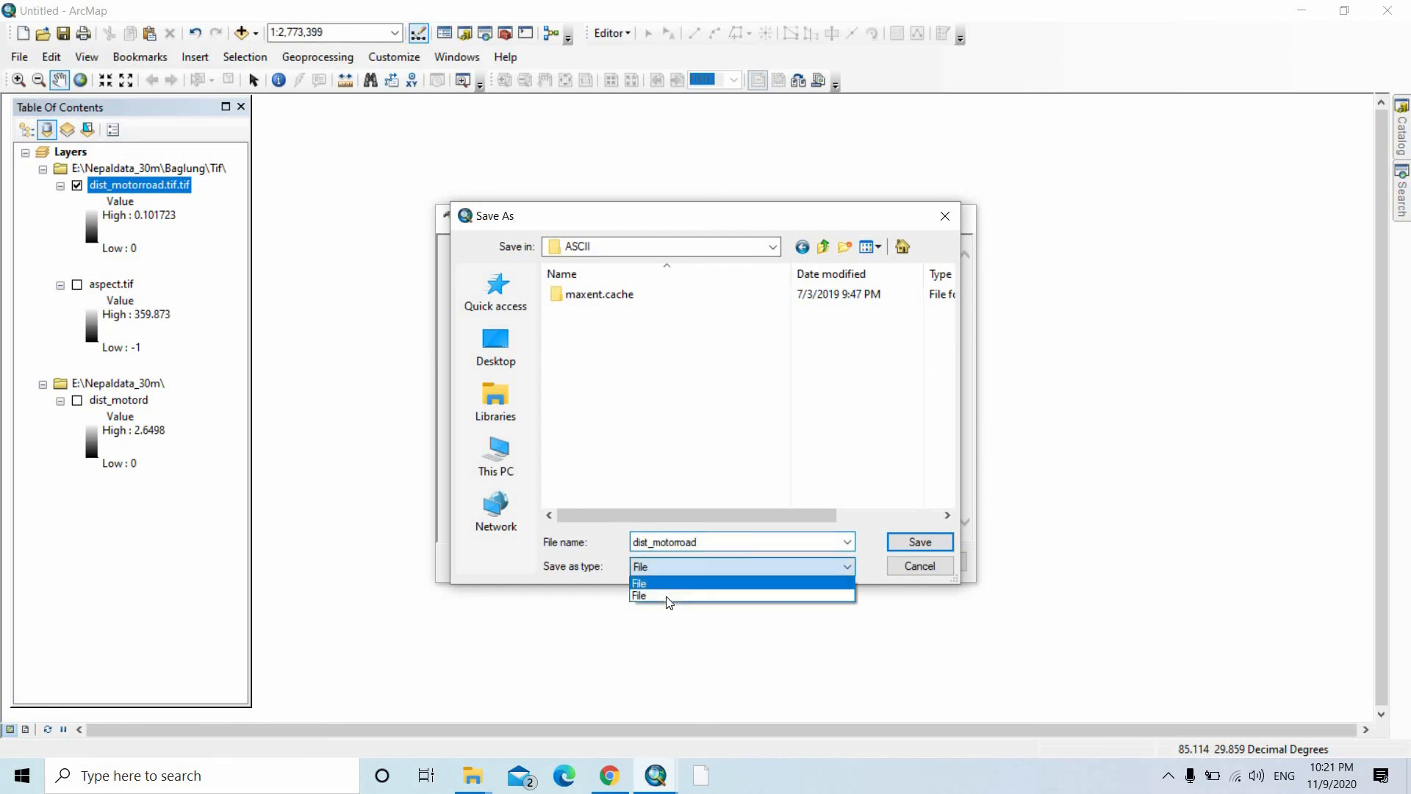
click(639, 595)
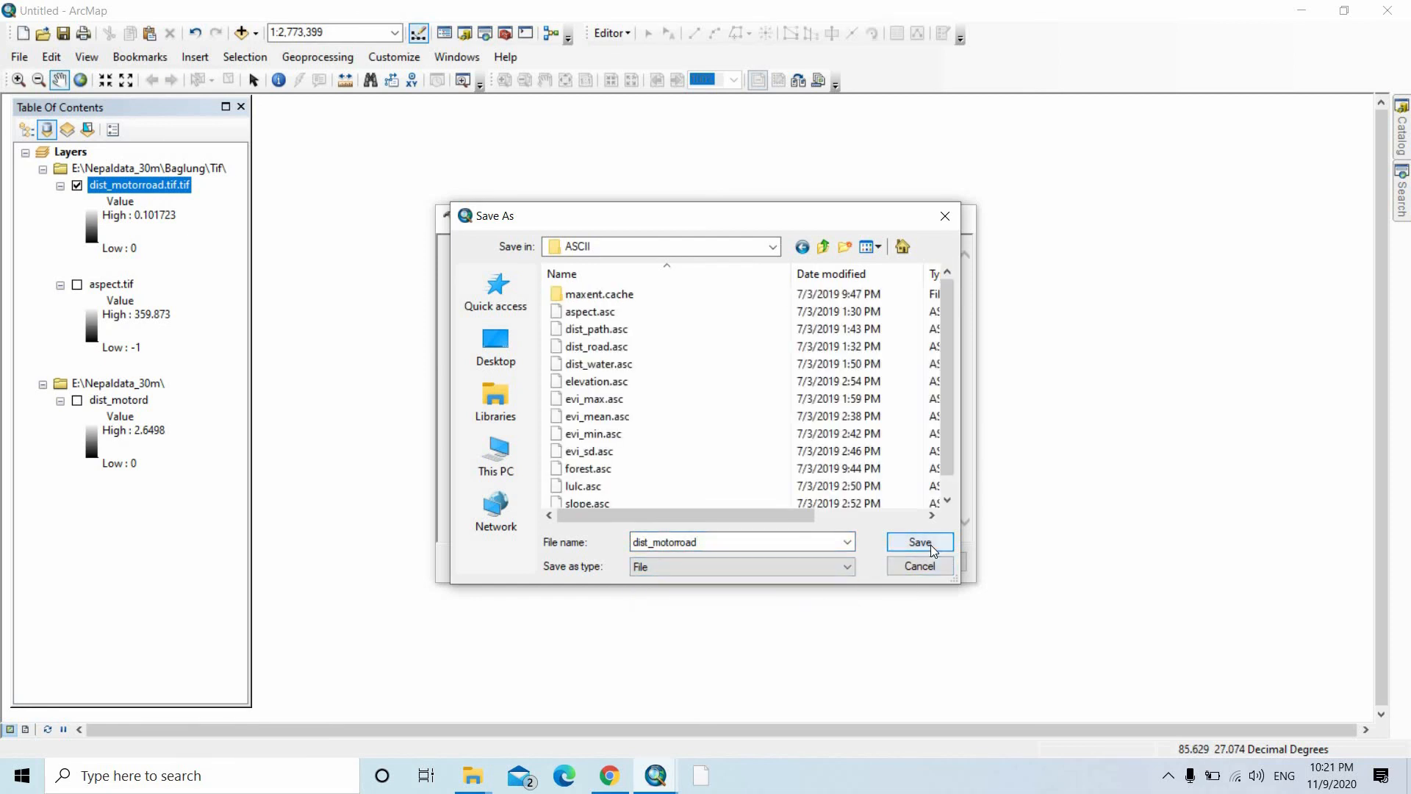
click(919, 543)
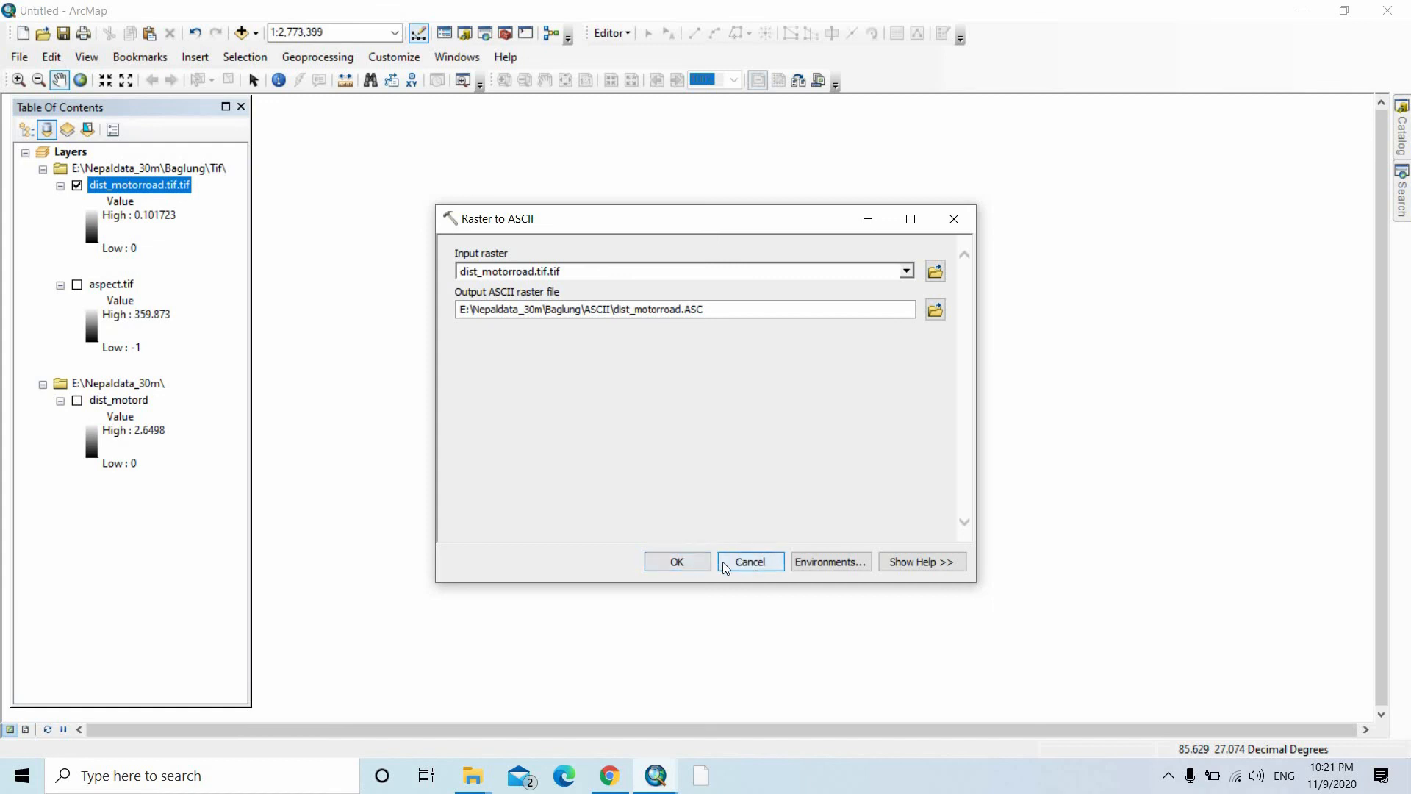
mouse_move(699, 466)
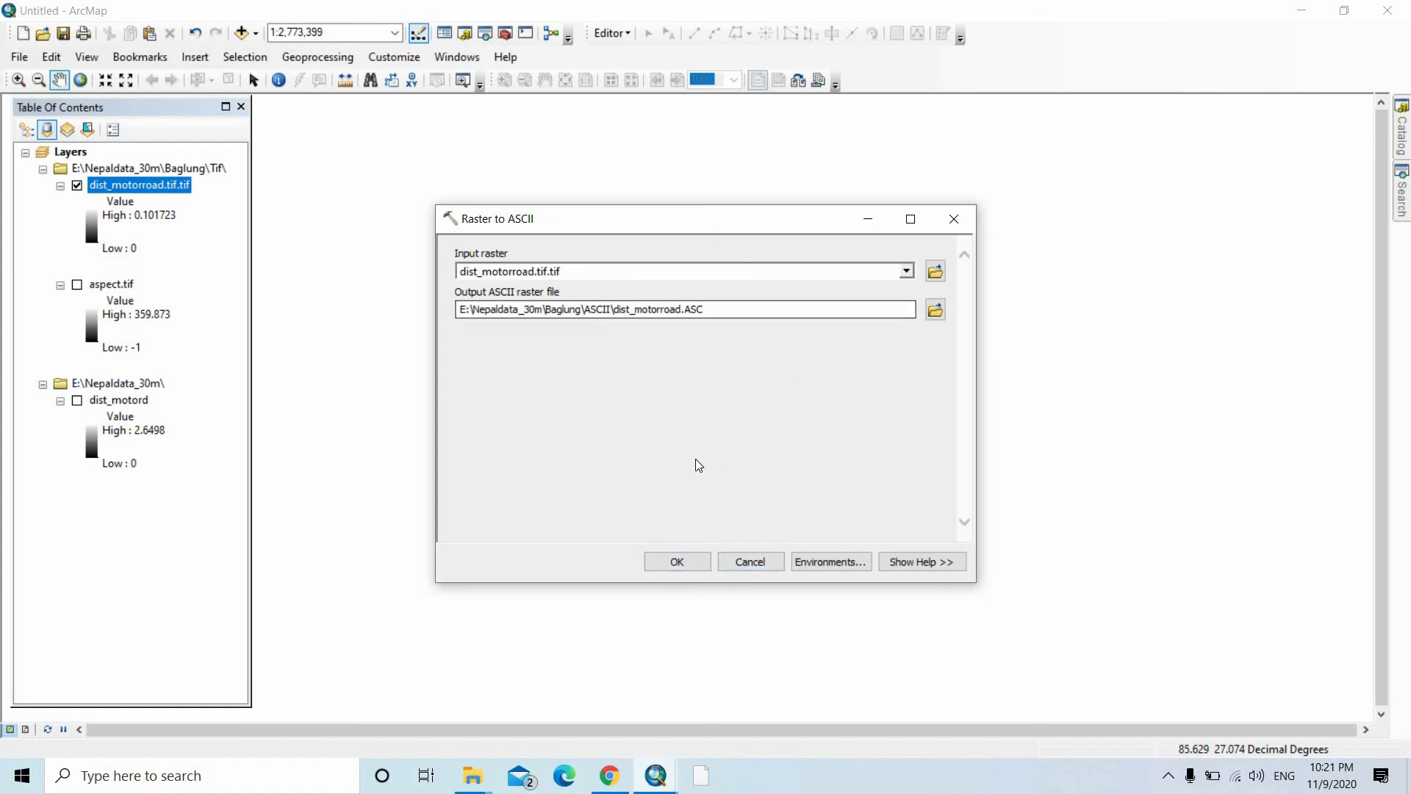
mouse_move(679, 527)
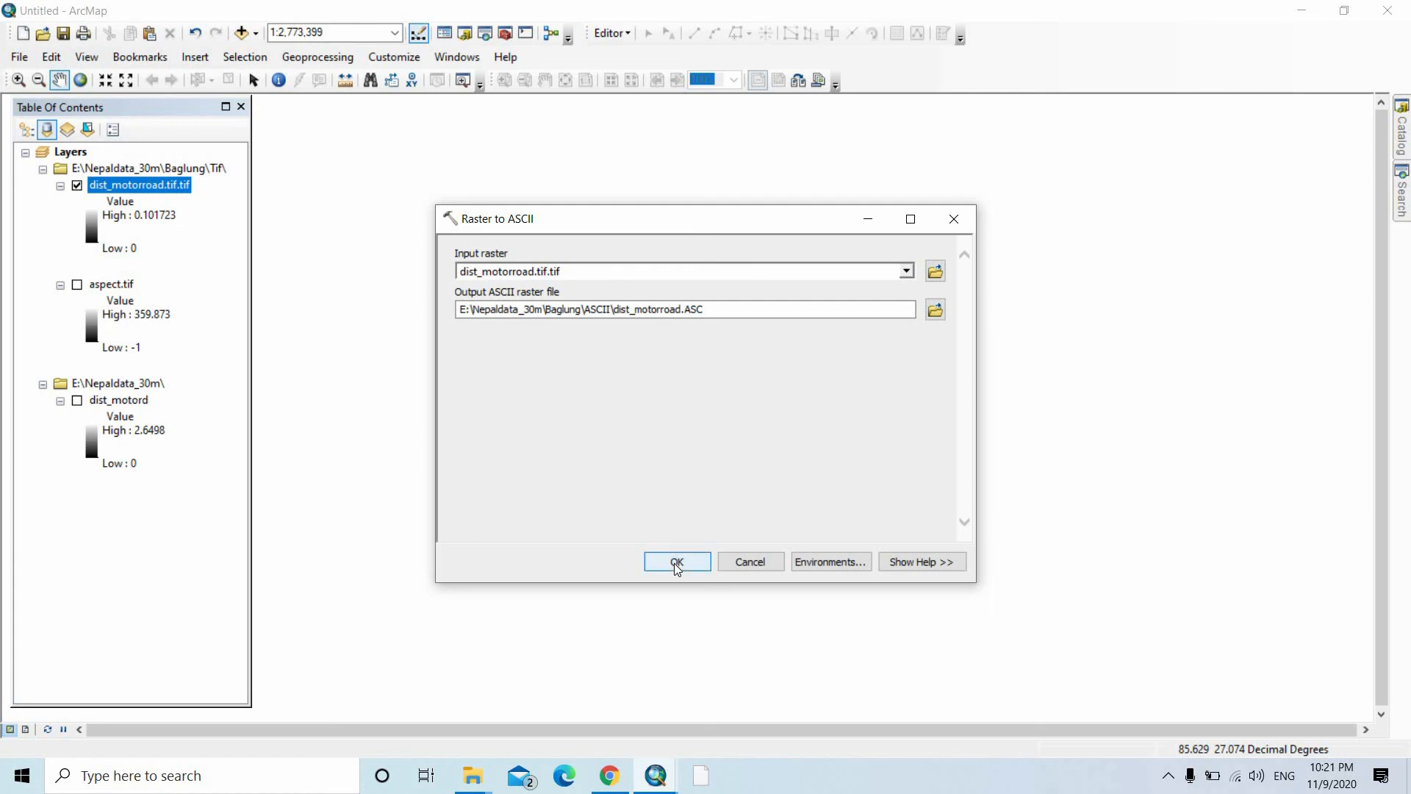
Run the Raster to ASCII conversion and hide the original aspect.tif layer.
click(677, 561)
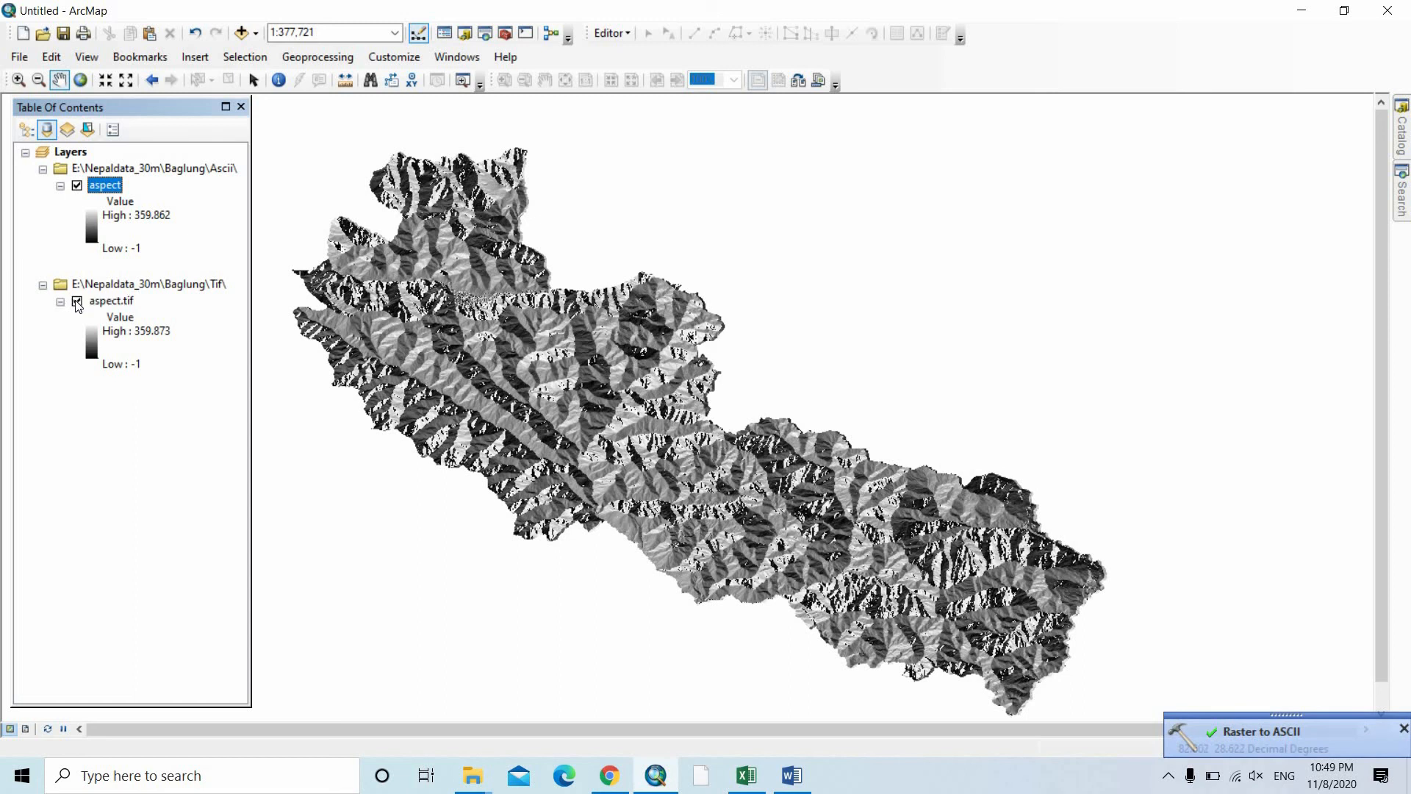
click(78, 300)
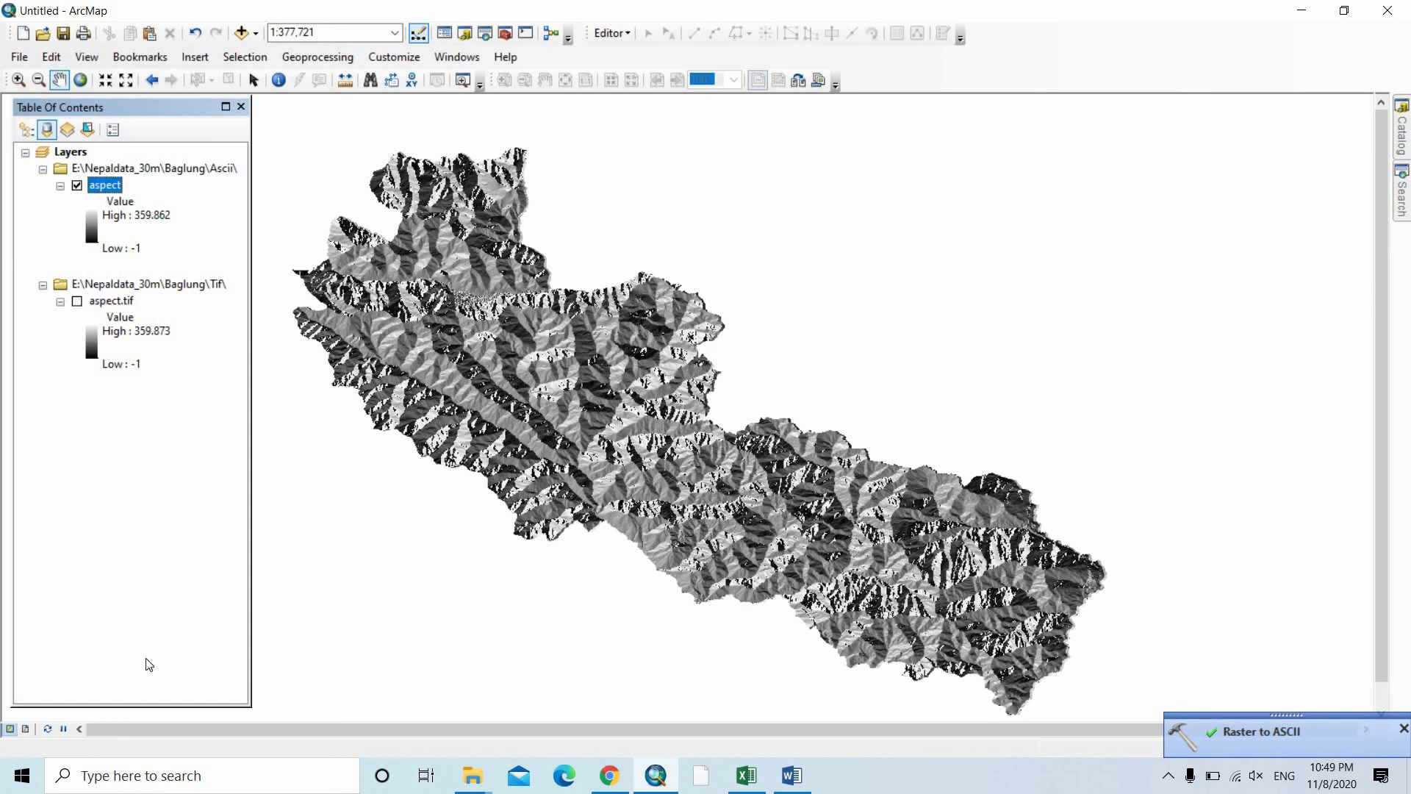